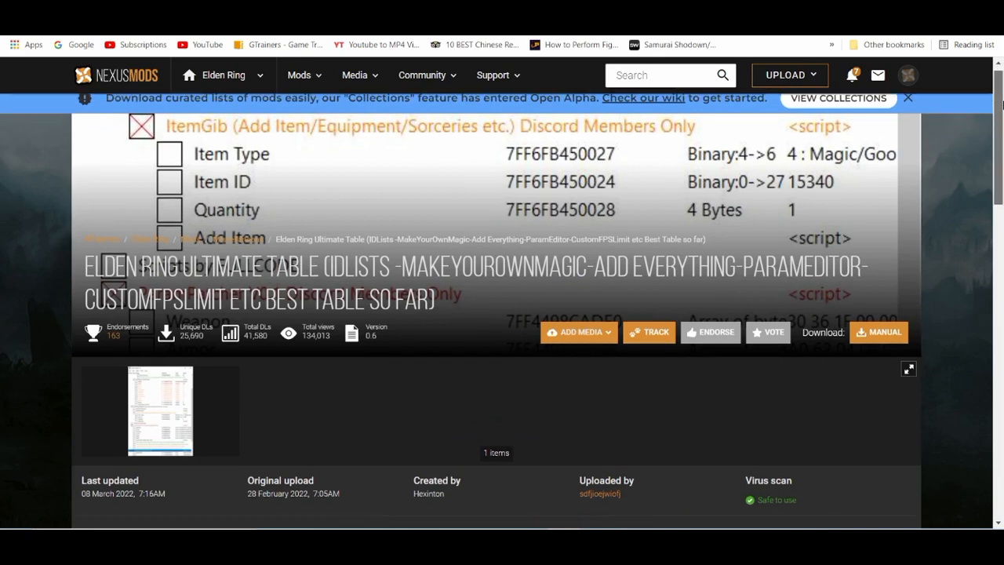
Step: Browse the mod description and follow its link to the official Cheat Engine website
scroll("down", 3)
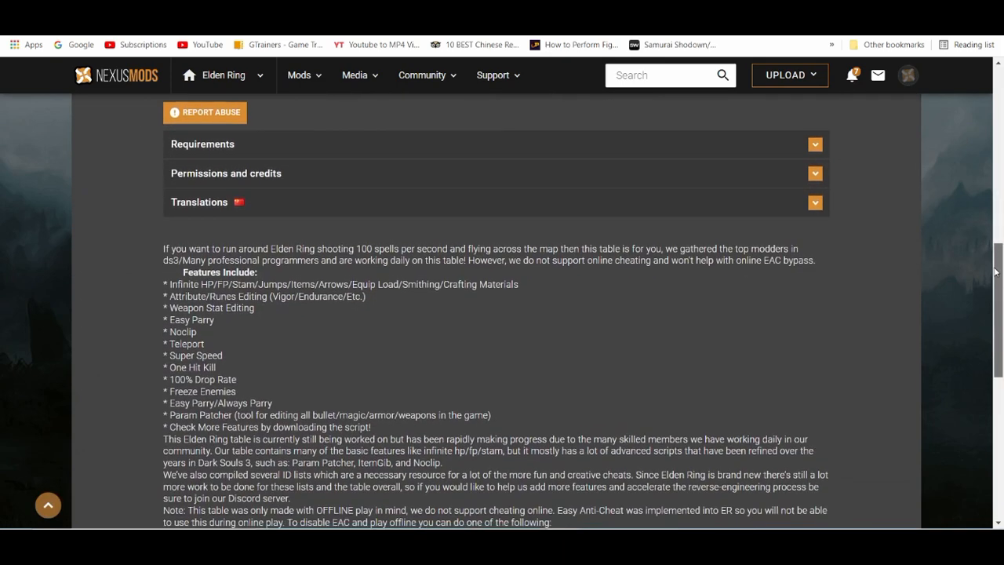
scroll("down", 3)
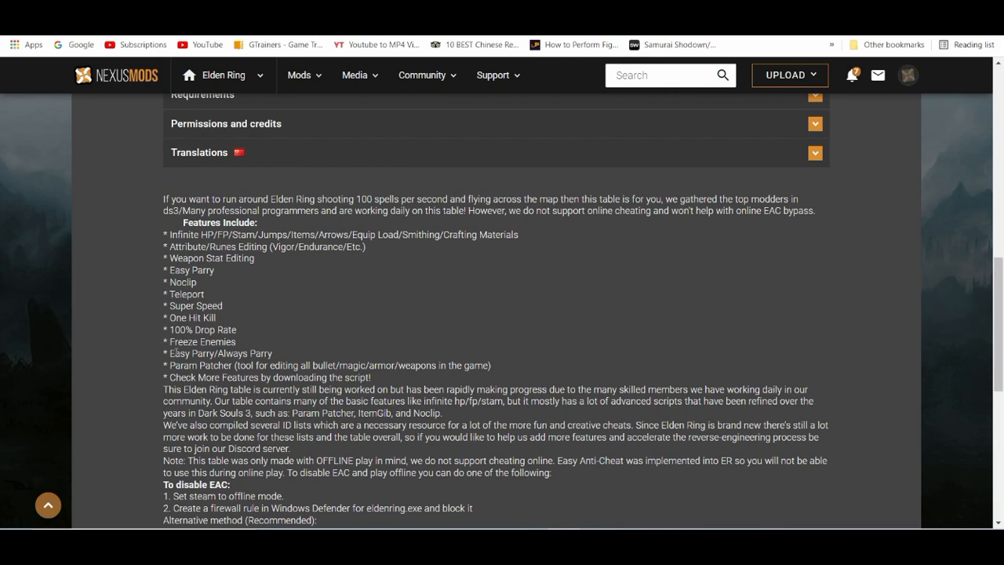
mouse_move(592, 327)
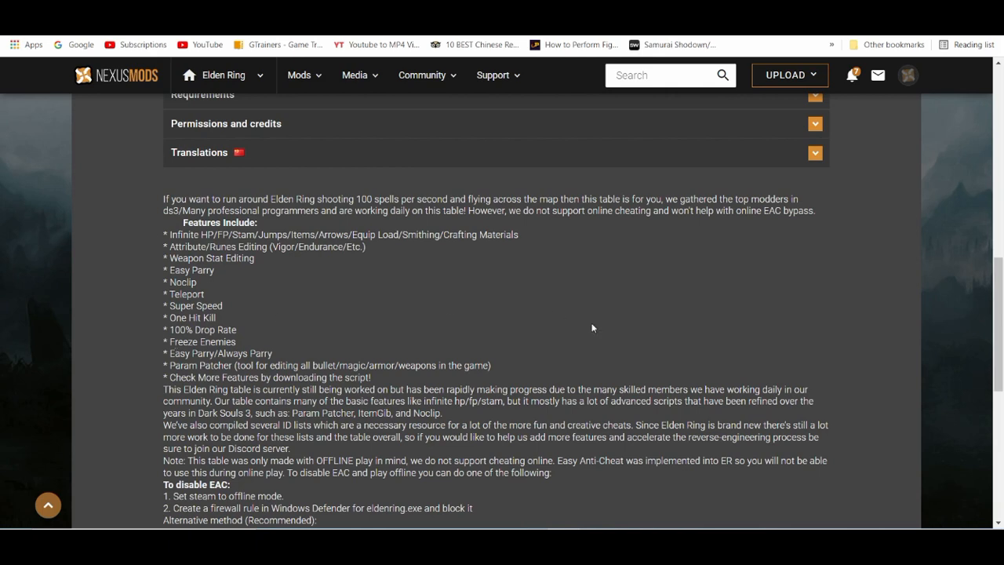
mouse_move(1001, 313)
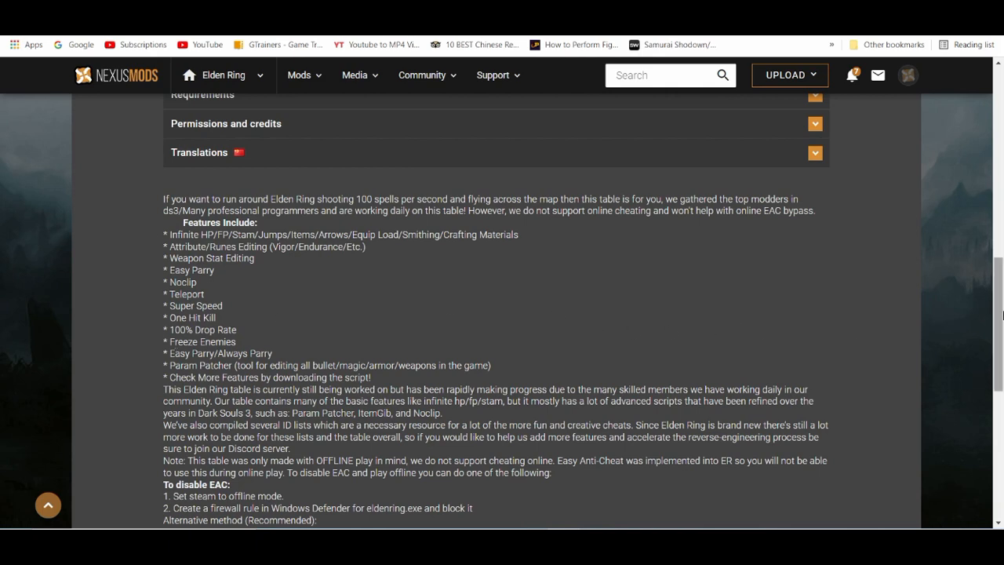
mouse_move(317, 48)
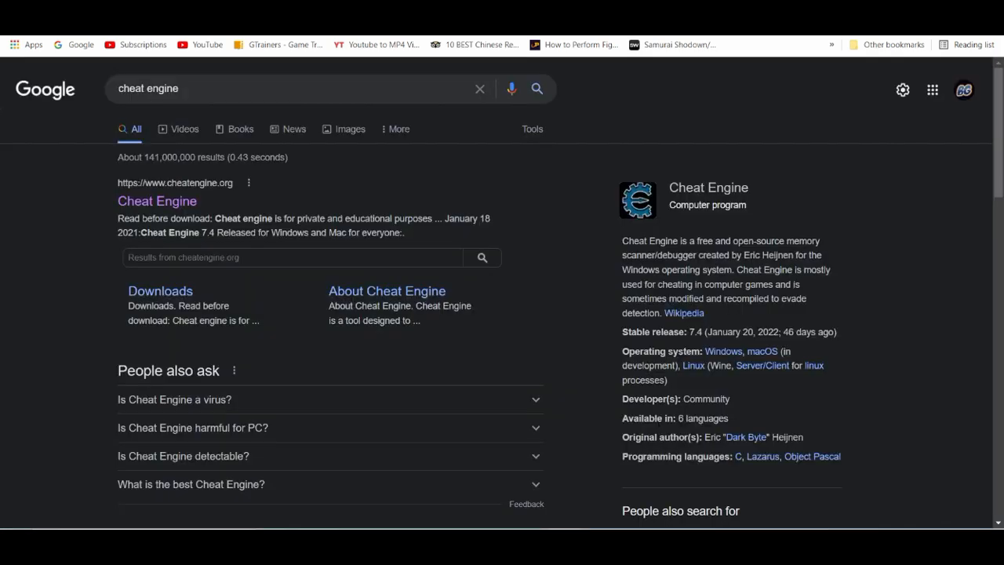
mouse_move(157, 201)
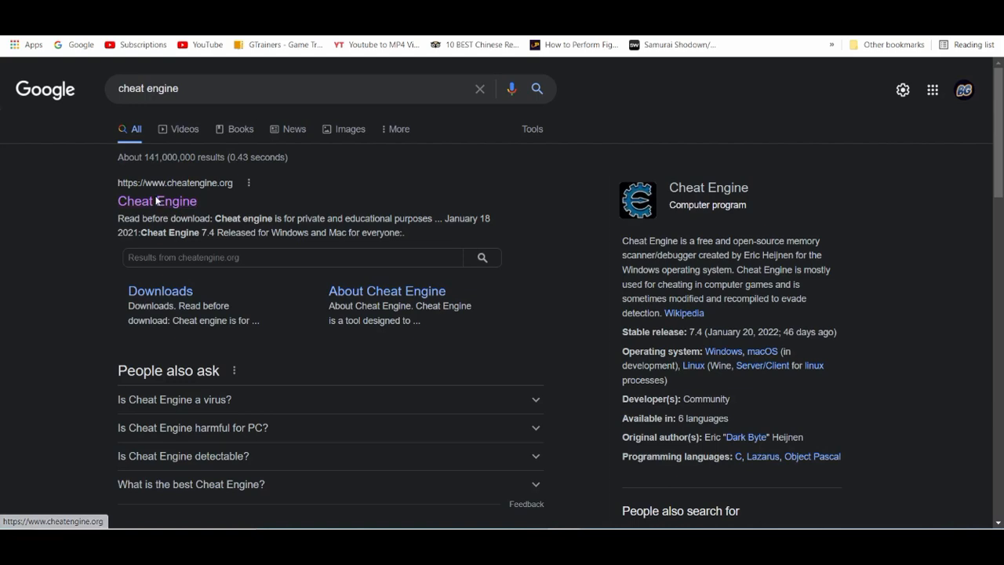
left_click(156, 201)
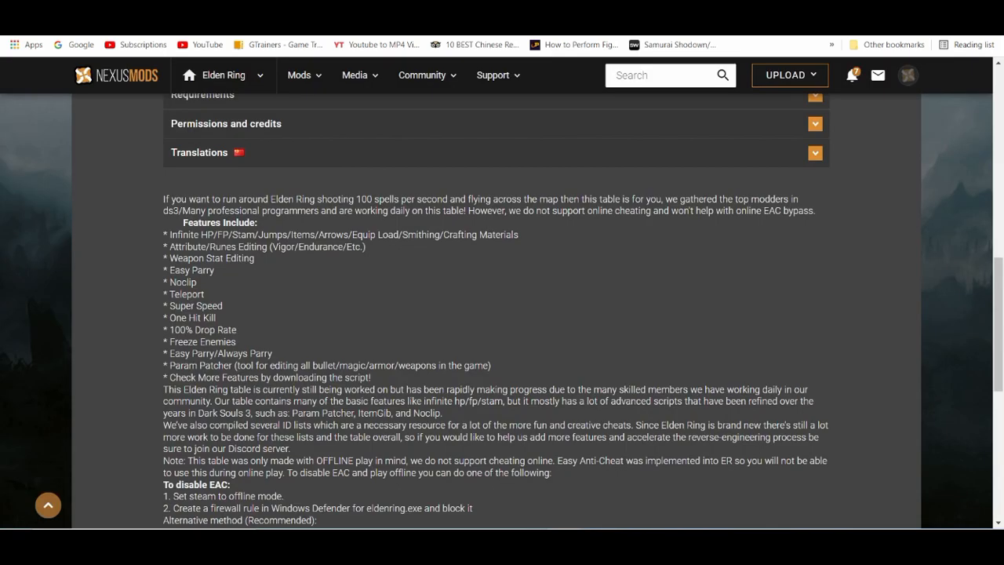
mouse_move(522, 160)
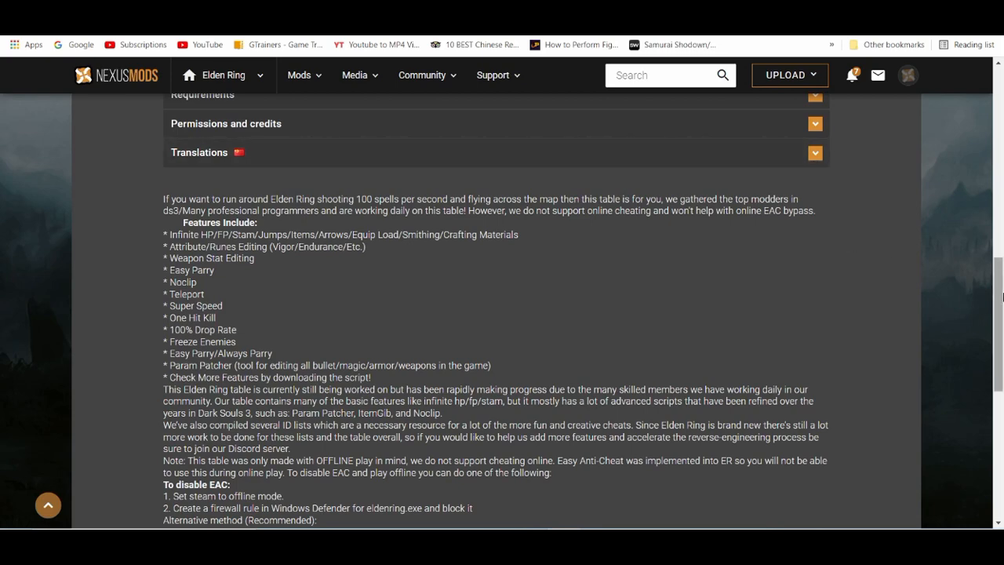
scroll("up", 3)
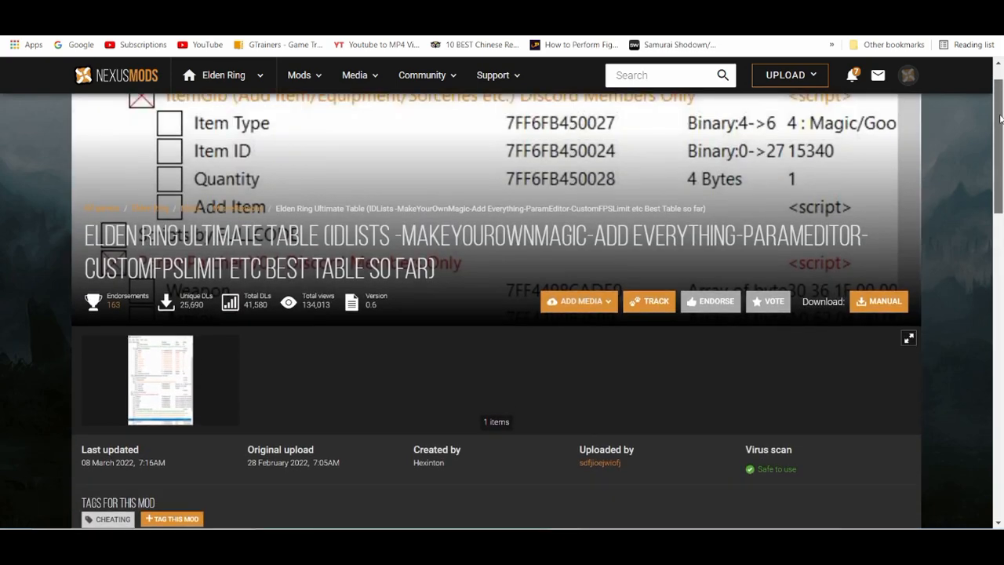
scroll("down", 3)
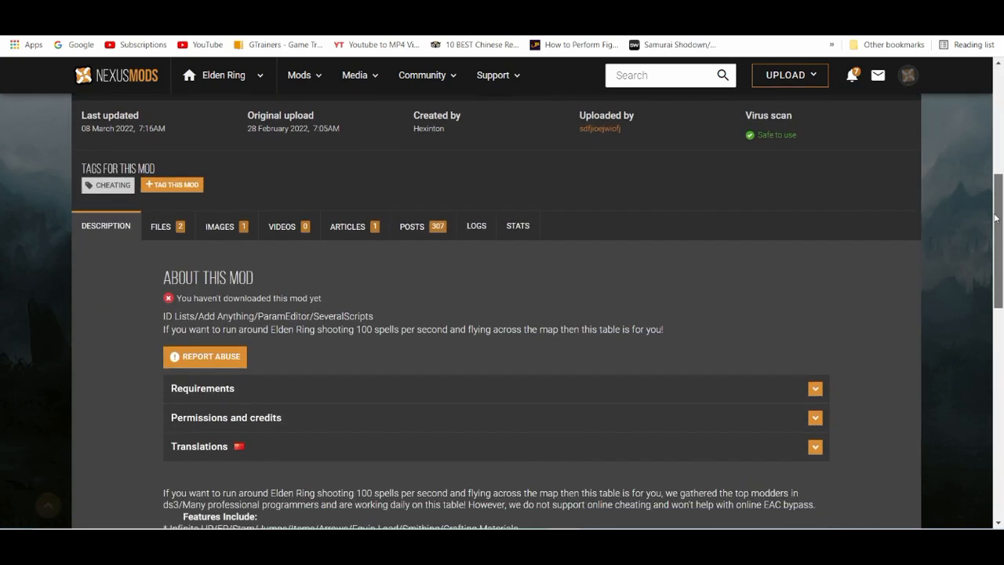
Step: Expand the mod's Requirements listing Cheat Engine, then show its downloadable Files list
left_click(814, 388)
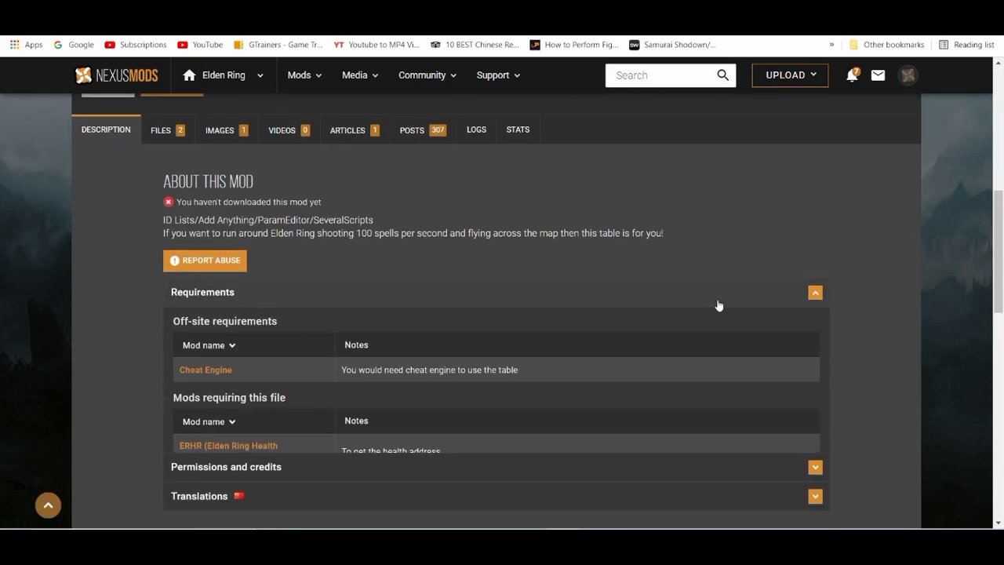
scroll("down", 3)
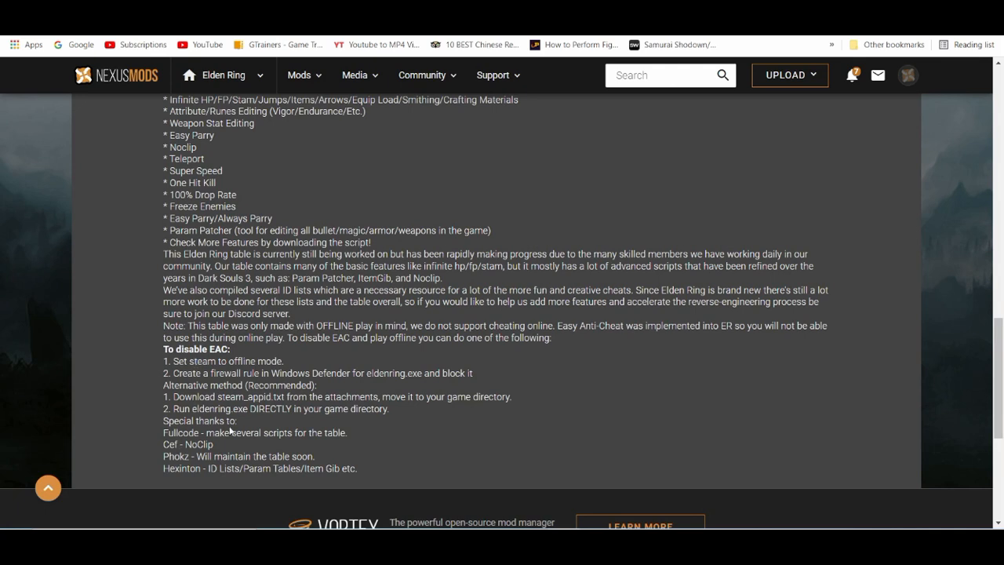
mouse_move(361, 352)
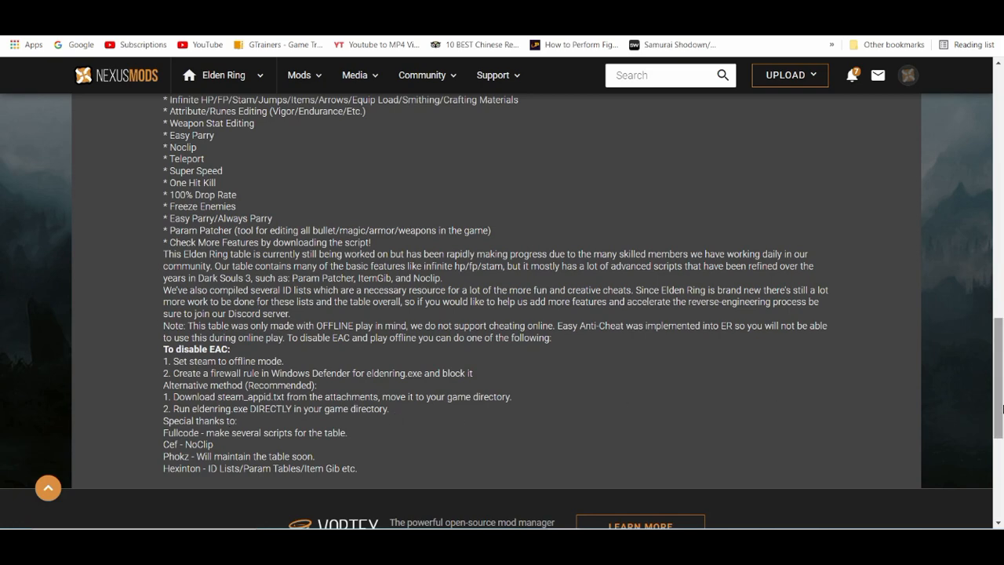
scroll("up", 3)
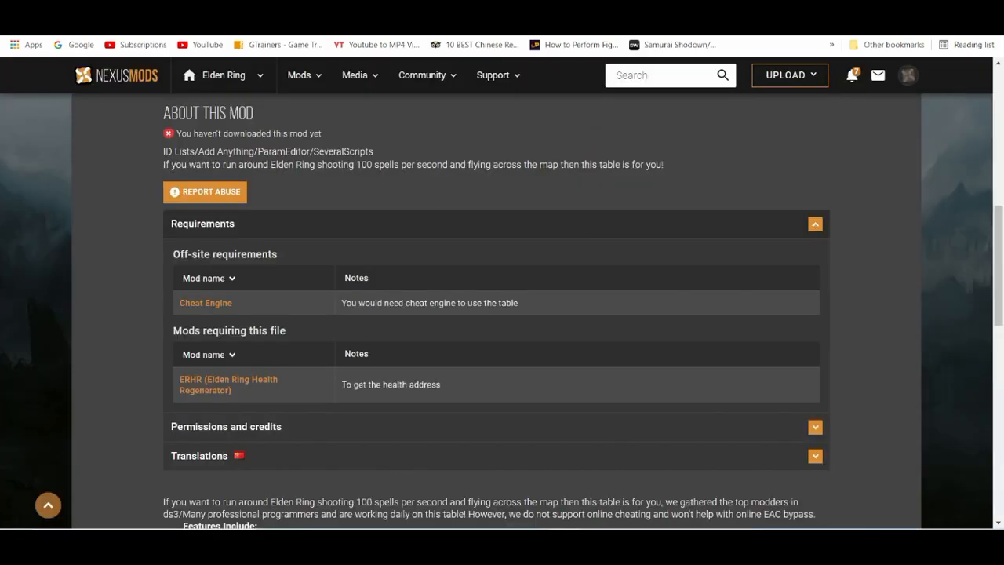
scroll("up", 3)
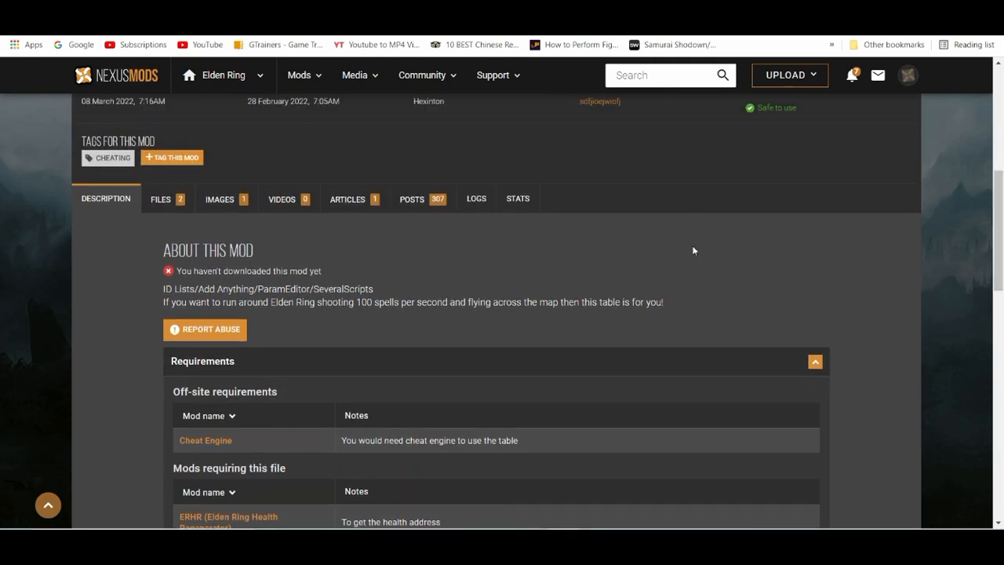
left_click(160, 197)
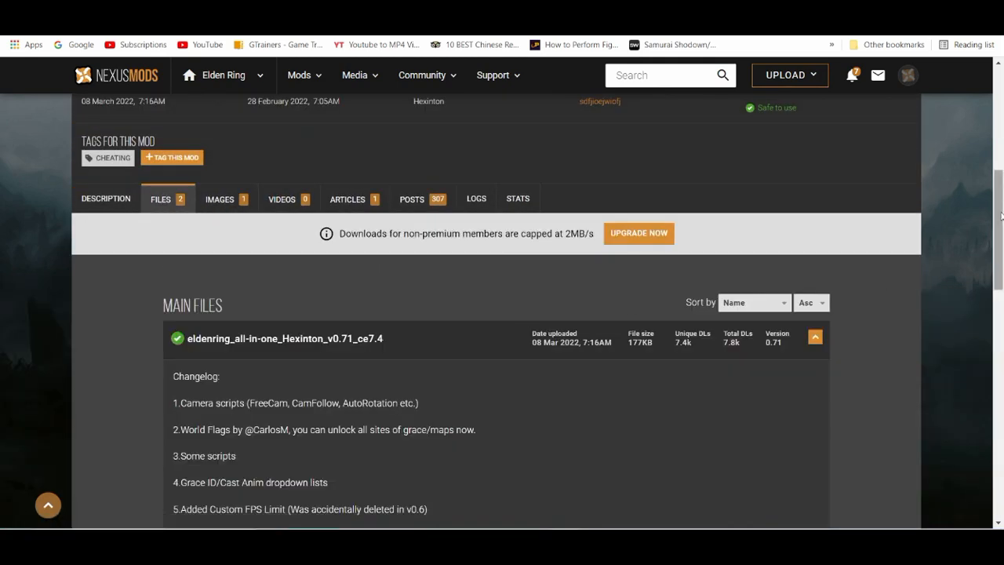
Step: Manually download the main eldenring_all-in-one_Hexinton_v0.71_ce7.4 zip via Slow Download, accepting the requirements popup
scroll("down", 3)
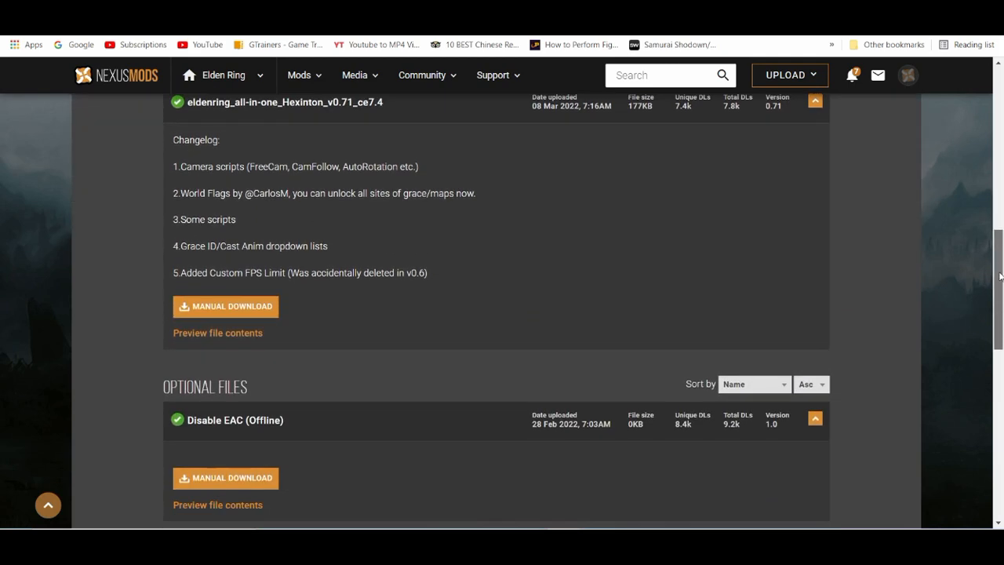
mouse_move(226, 305)
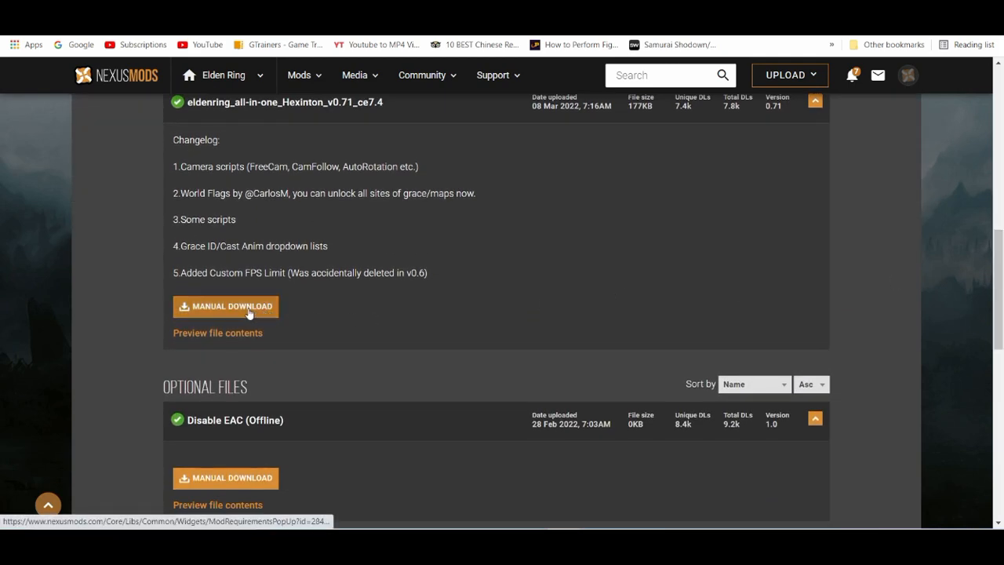
left_click(226, 306)
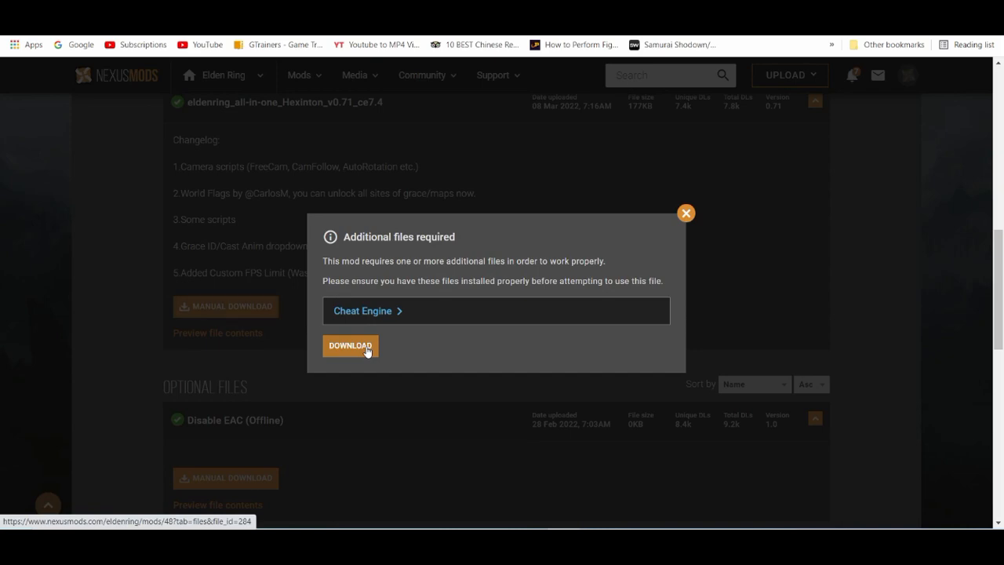
left_click(349, 345)
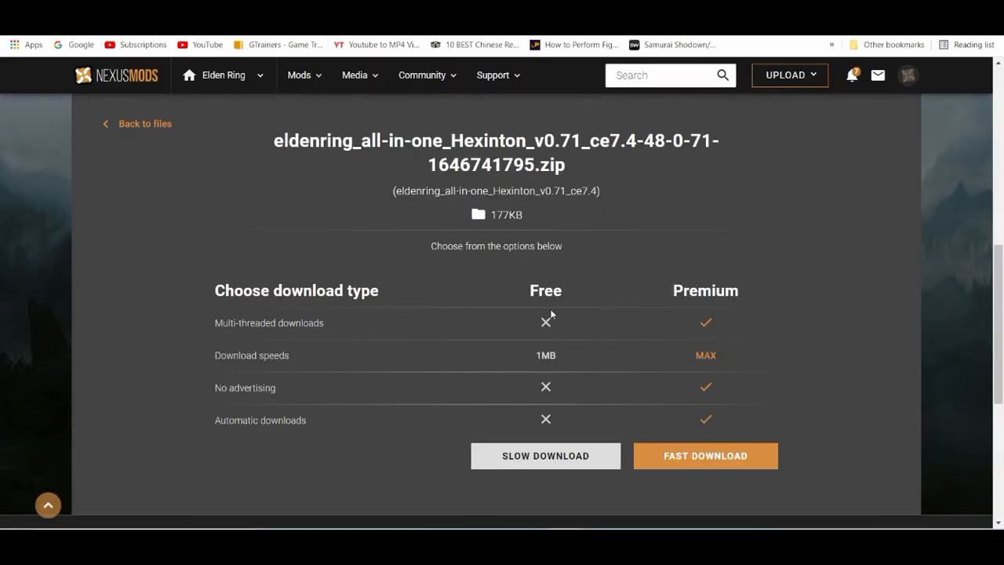
scroll("down", 3)
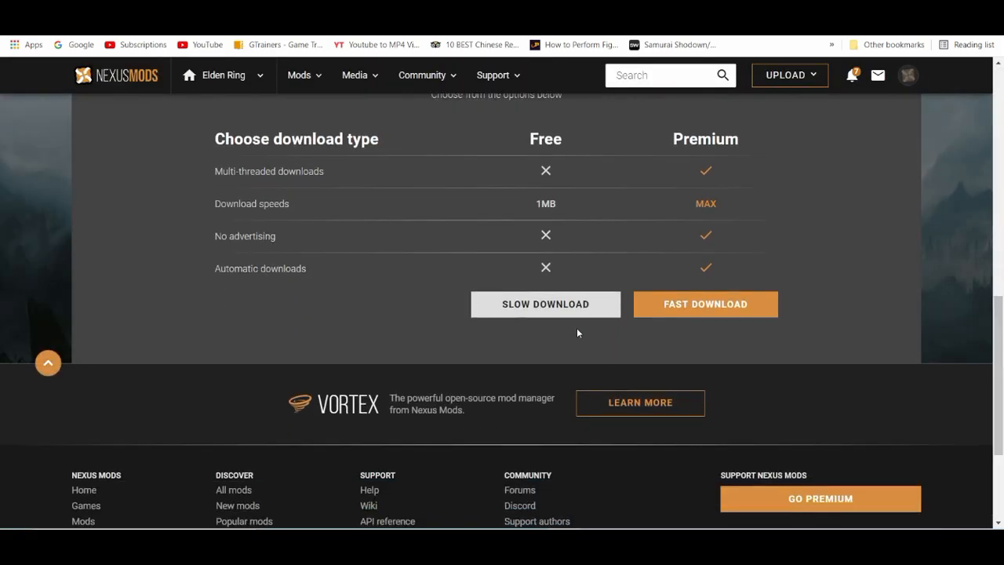
left_click(546, 304)
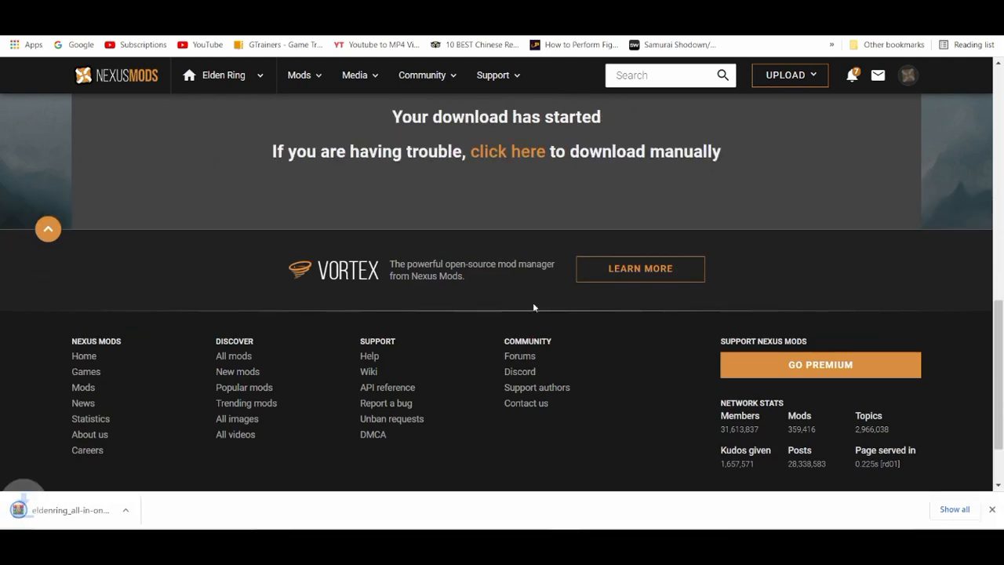
scroll("down", 3)
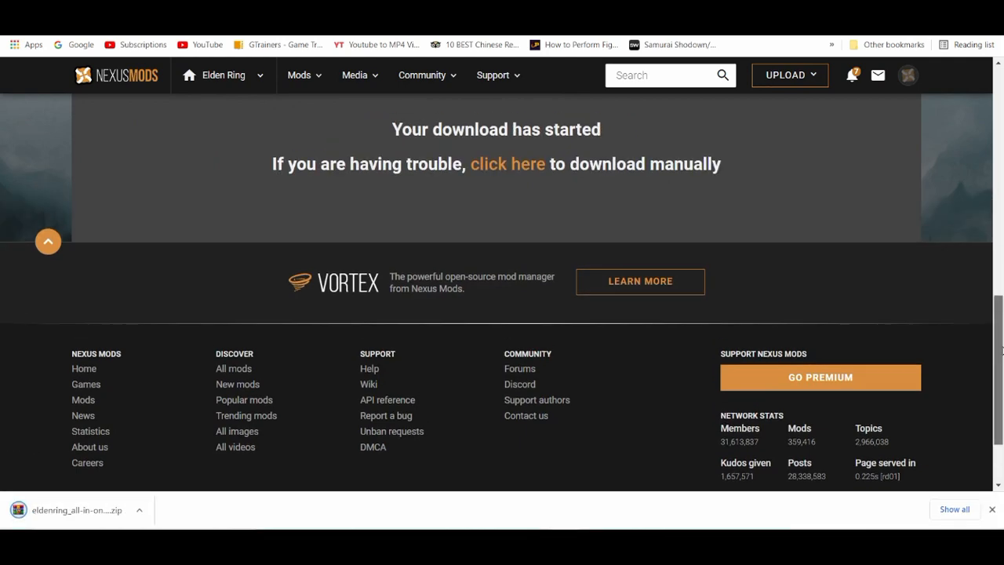
scroll("up", 3)
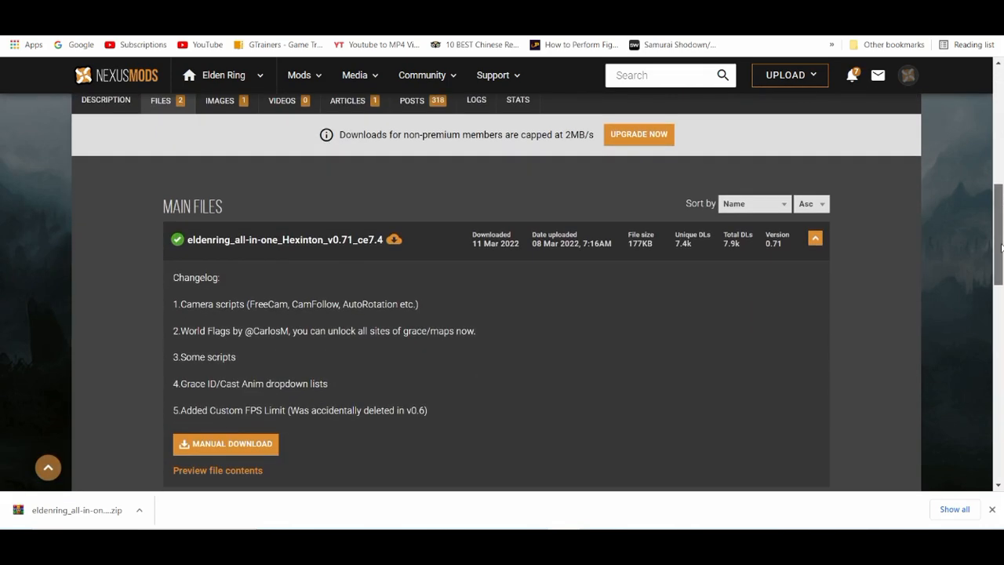
scroll("down", 3)
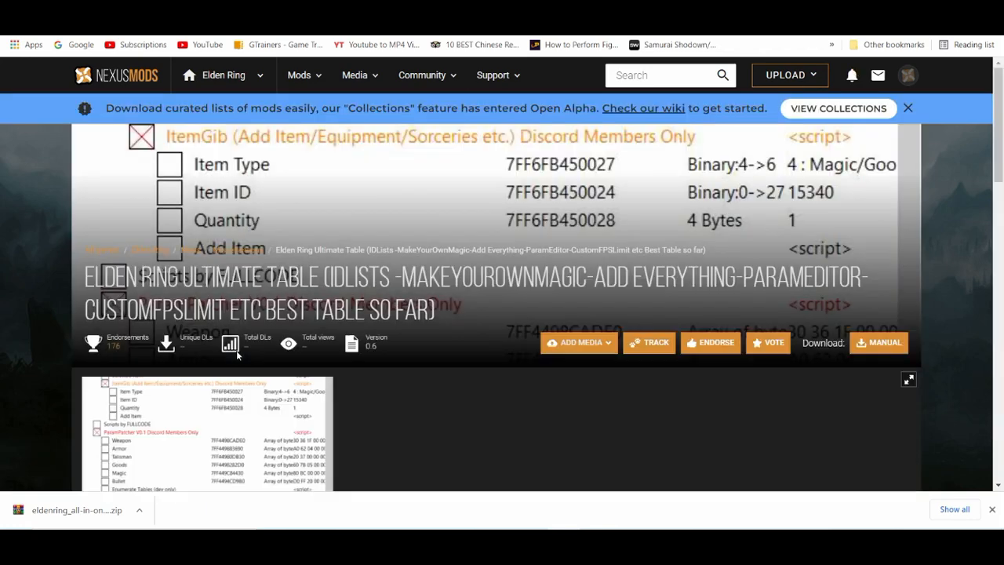
Step: Request the Slow Download of the optional Disable EAC (Offline) zip
left_click(878, 342)
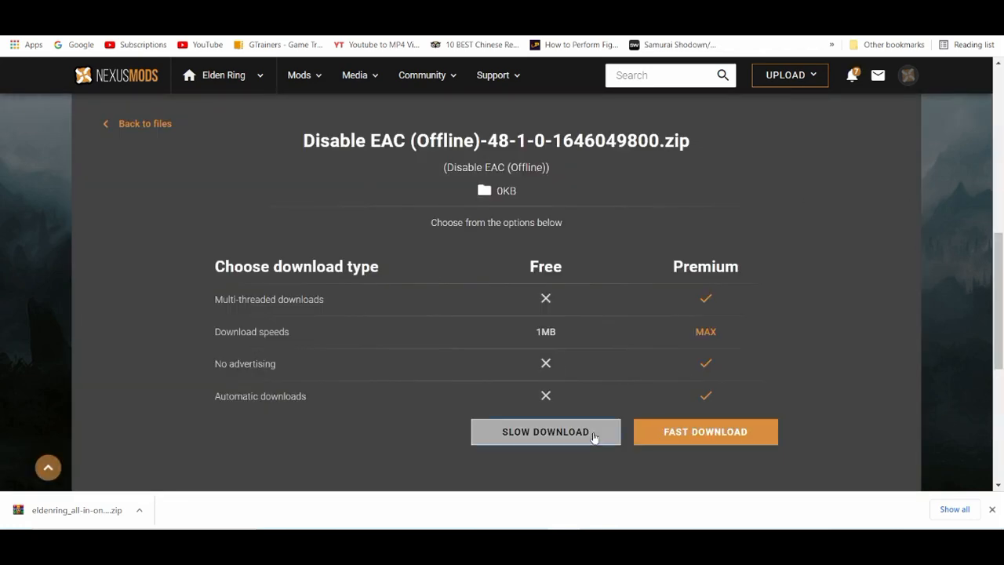
left_click(545, 431)
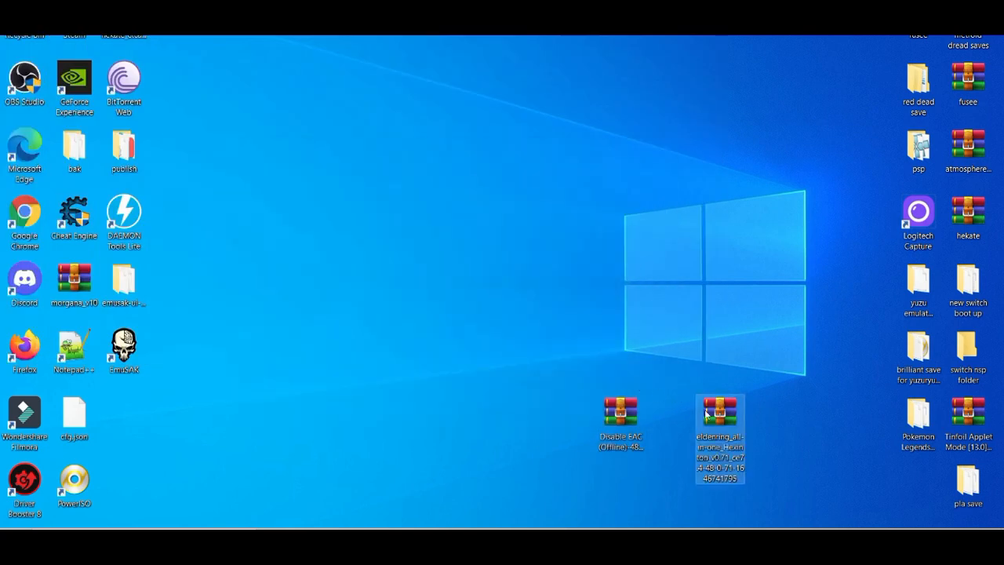
Step: Extract the cheat table and text note from the all-in-one archive to the desktop and close WinRAR
double_click(718, 411)
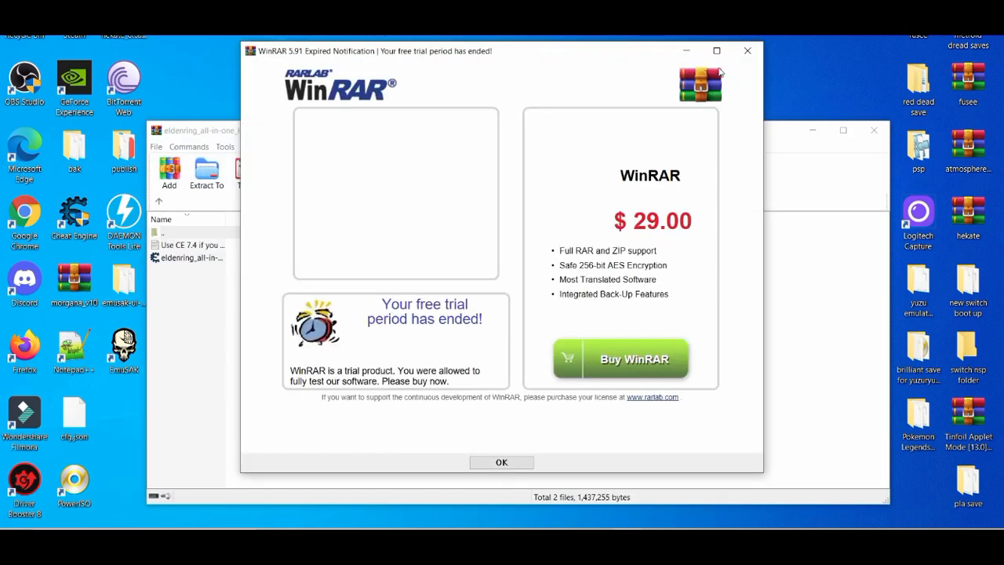
left_click(502, 461)
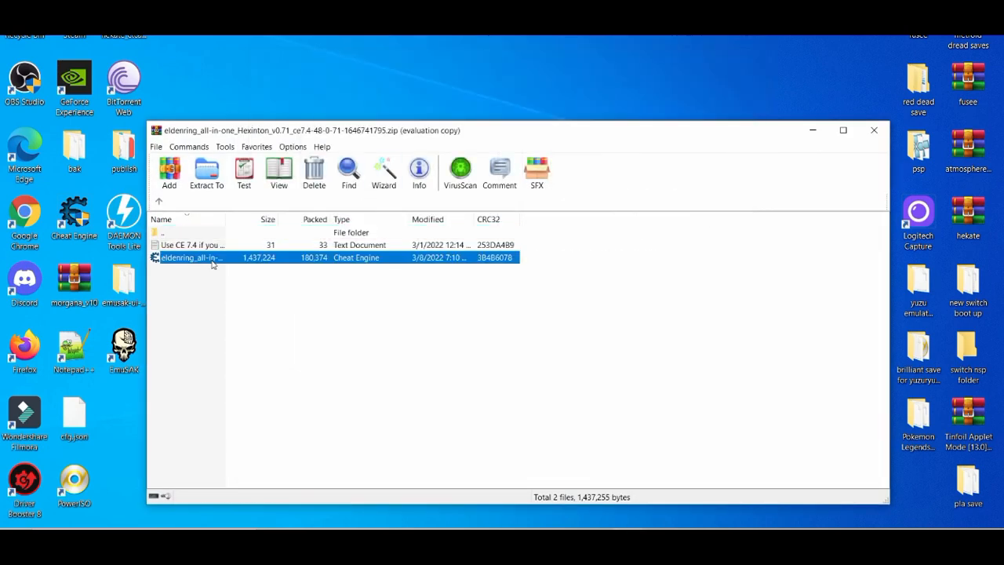
left_click(191, 245)
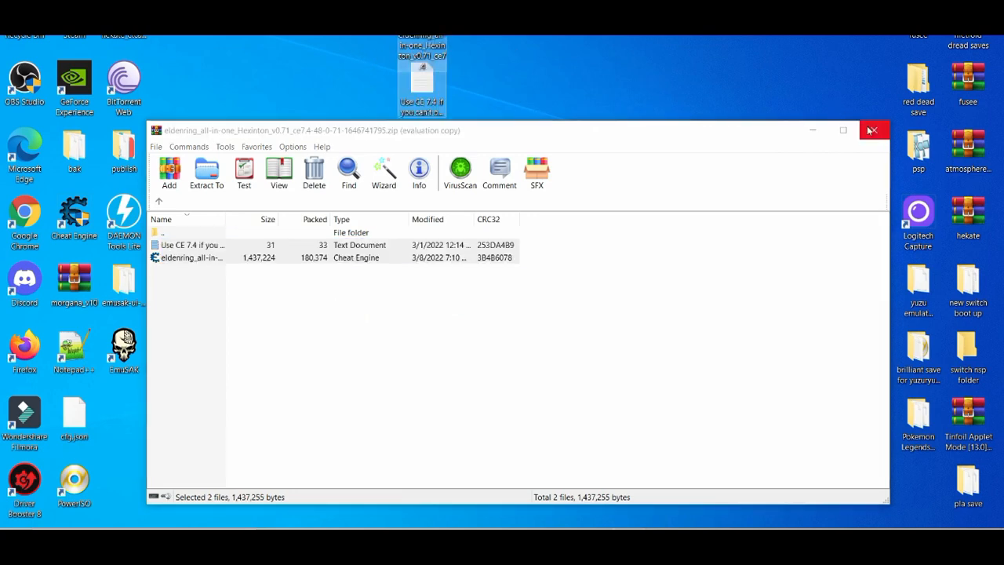
left_click(872, 131)
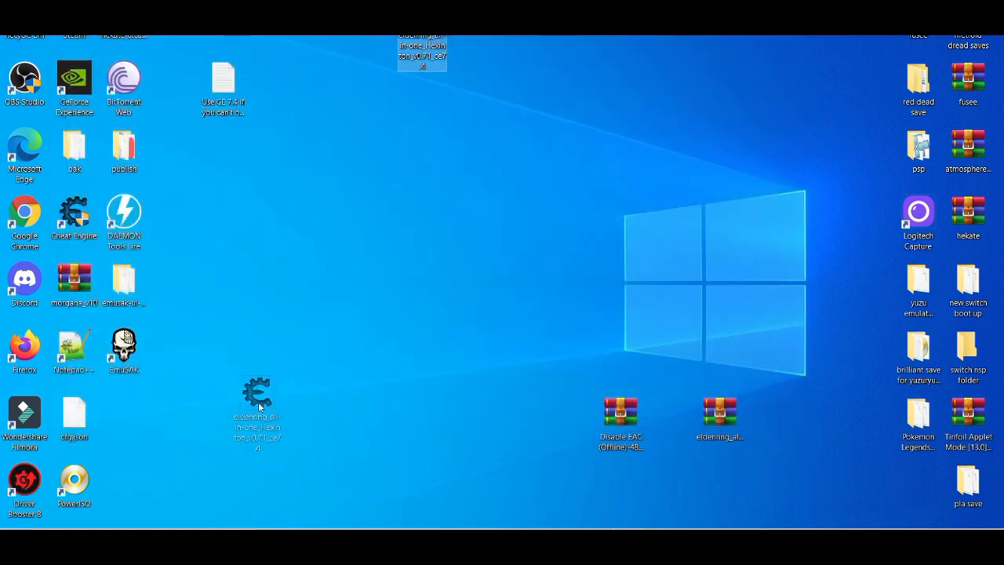
Step: Open the Disable EAC (Offline) archive showing steam_appid.txt beside the Elden Ring Game folder
left_click_drag(257, 408, 173, 432)
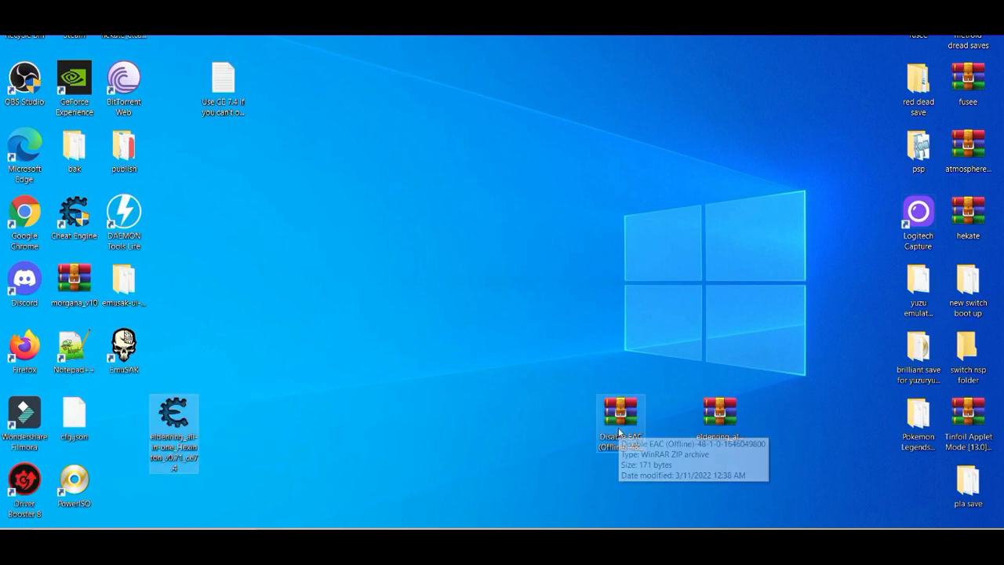
double_click(621, 411)
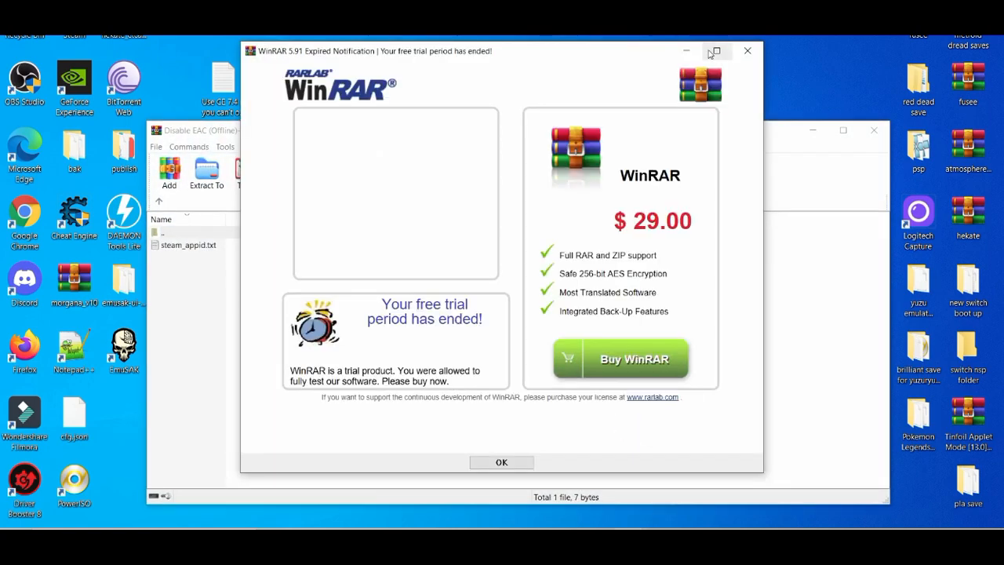
left_click(502, 461)
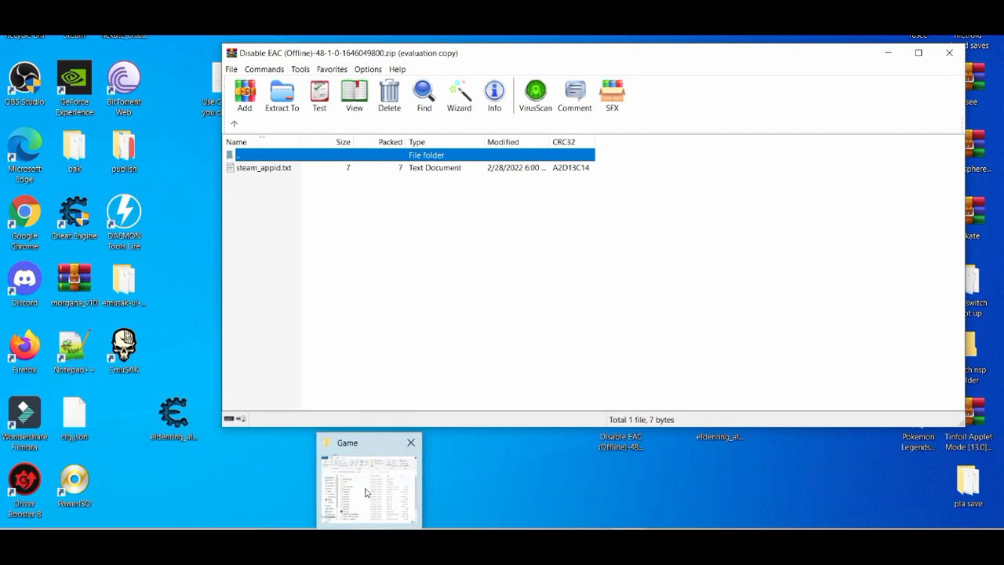
left_click(367, 479)
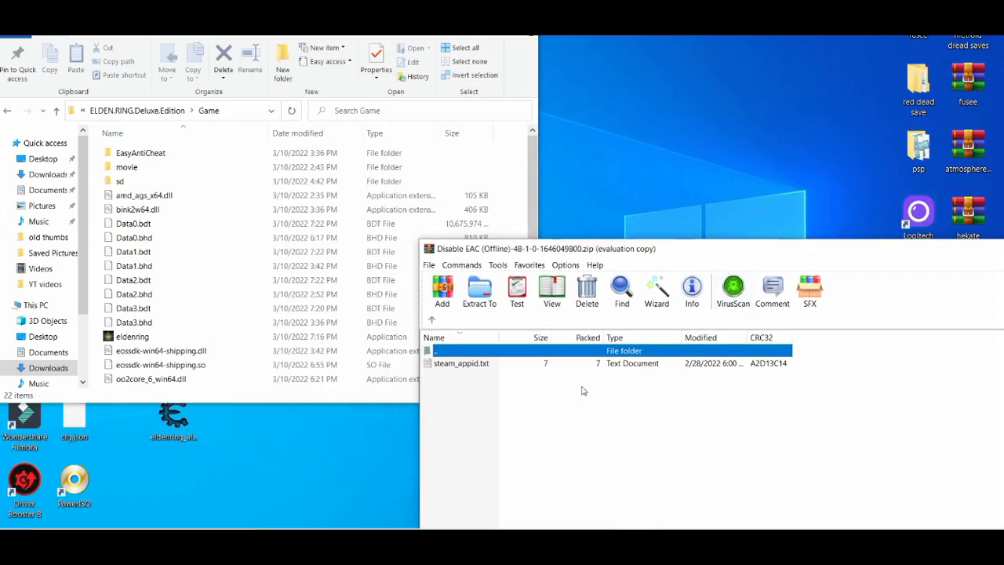
Step: Copy steam_appid.txt into the Elden Ring Game folder and close the archive
left_click(461, 362)
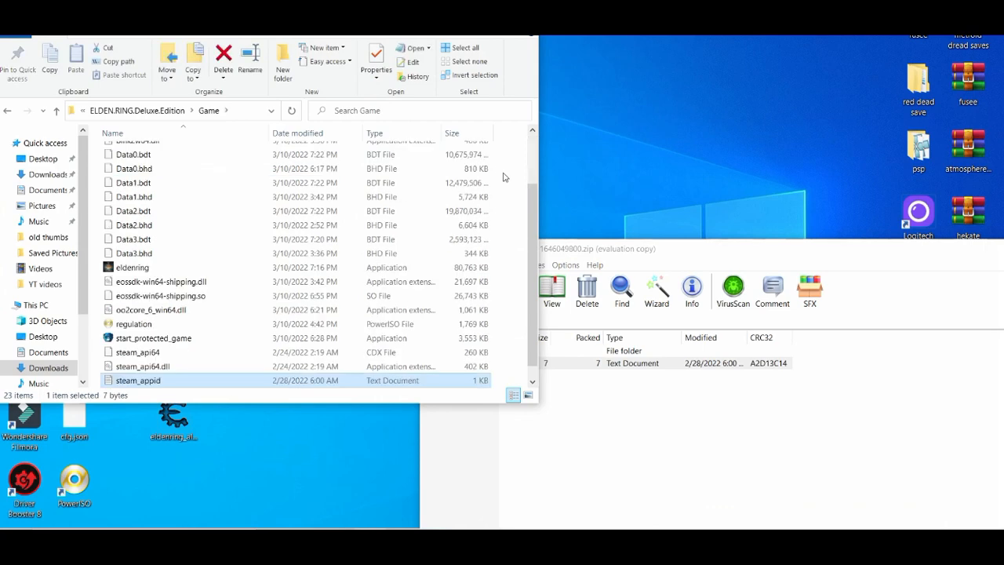
mouse_move(724, 250)
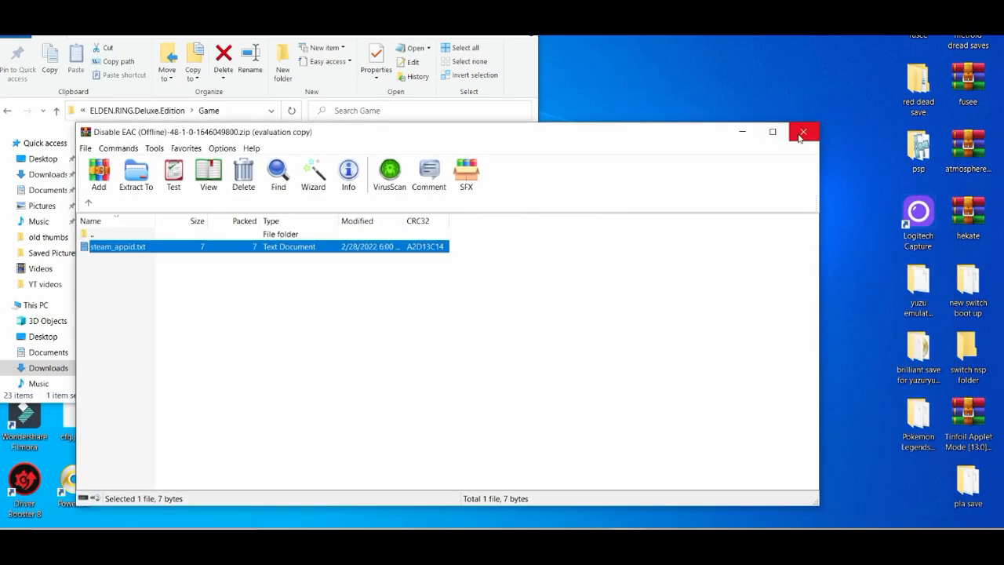
left_click(803, 132)
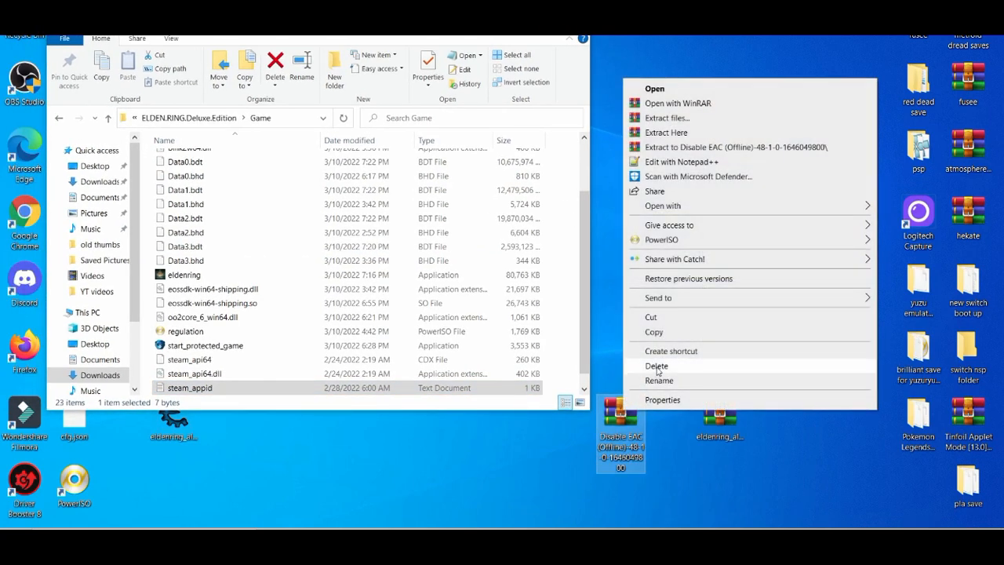
Step: Delete the Disable EAC zip from the desktop and launch the cheat table file
left_click(655, 366)
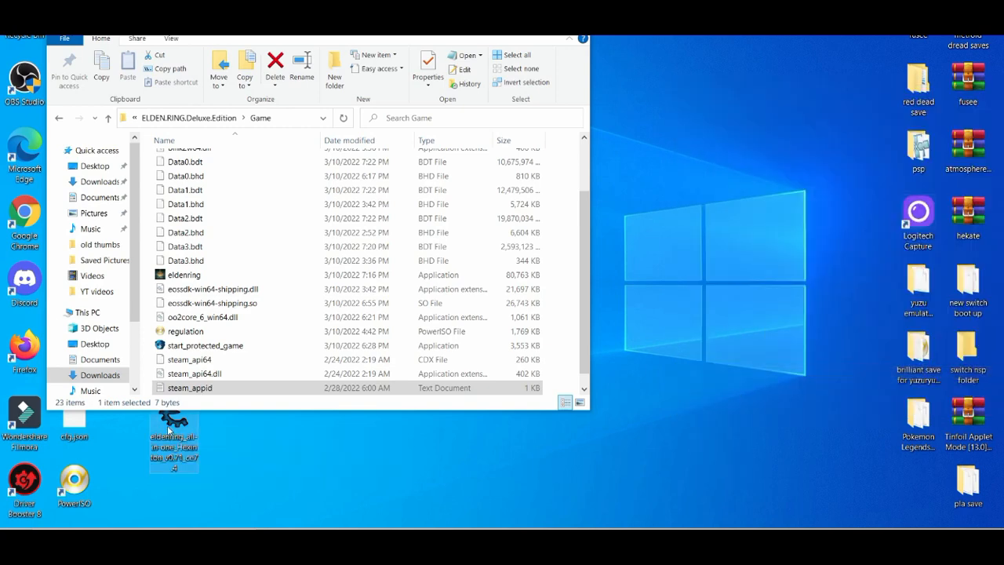
left_click(205, 345)
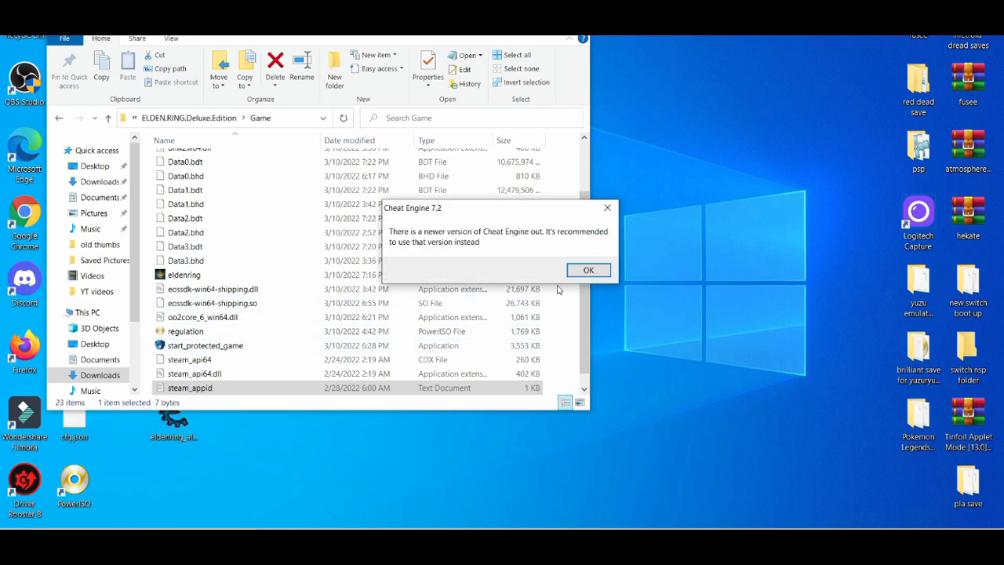
Step: Dismiss the version notice and load error, then start Cheat Engine from Start search 'cheat'
left_click(586, 270)
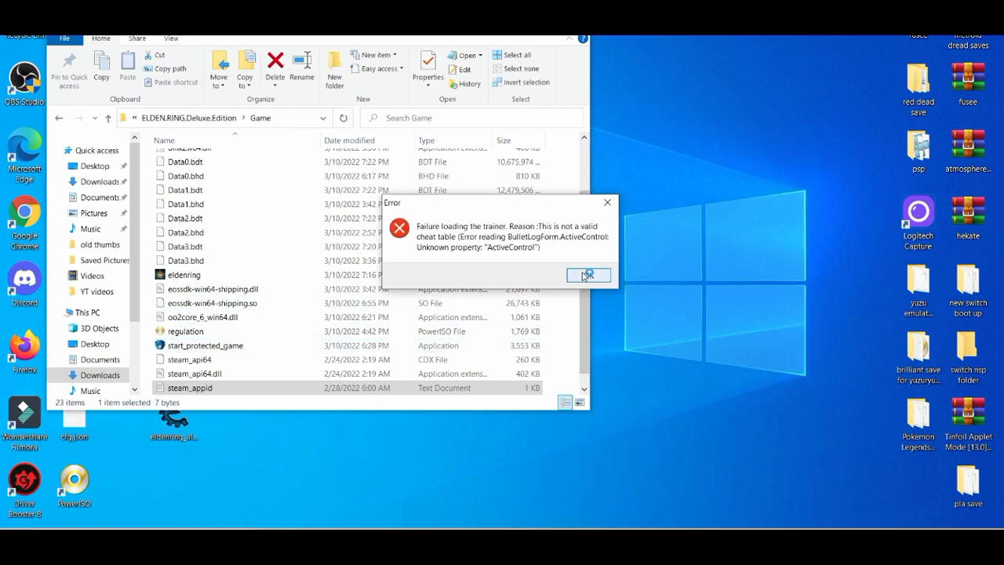
left_click(586, 274)
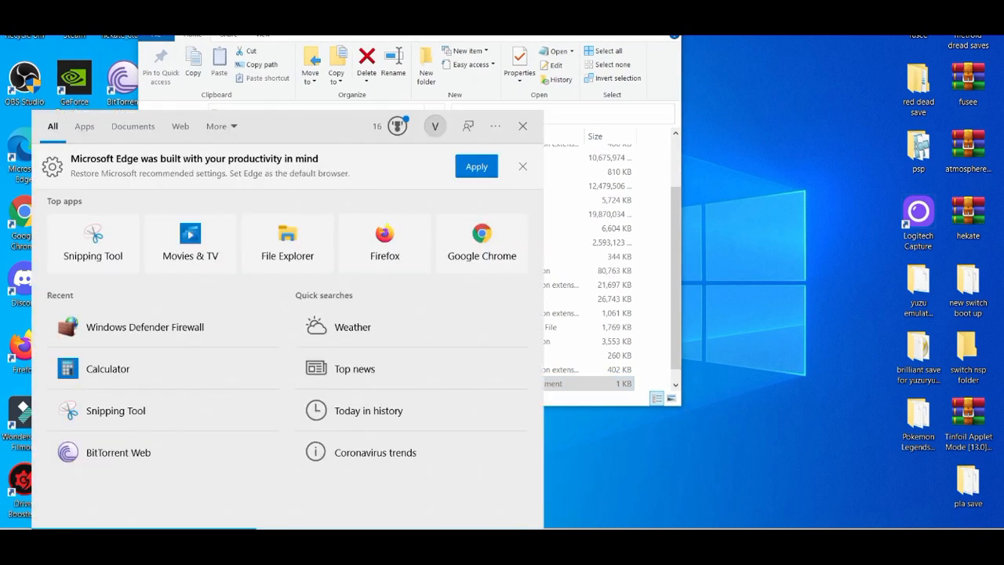
type("cheat")
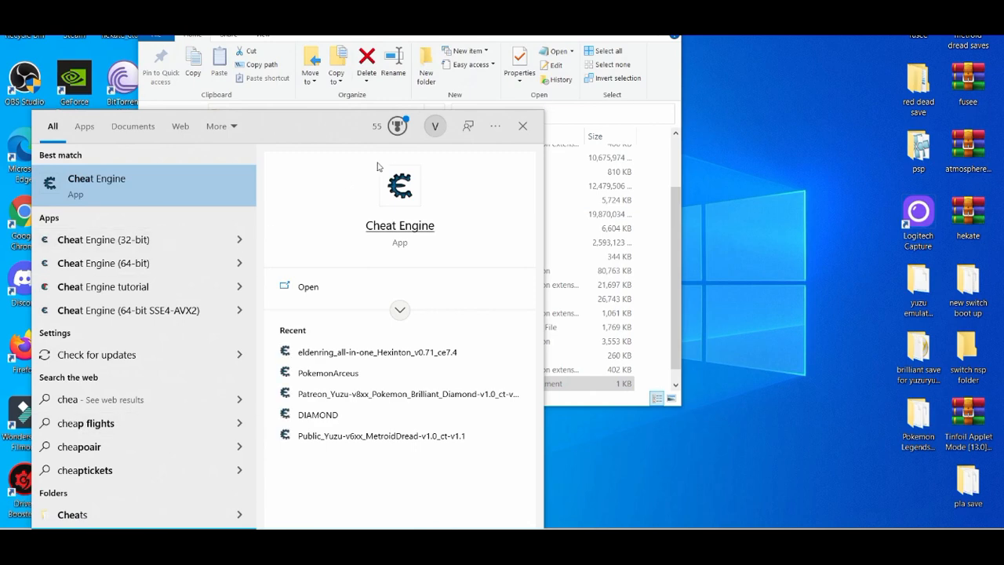
left_click(522, 125)
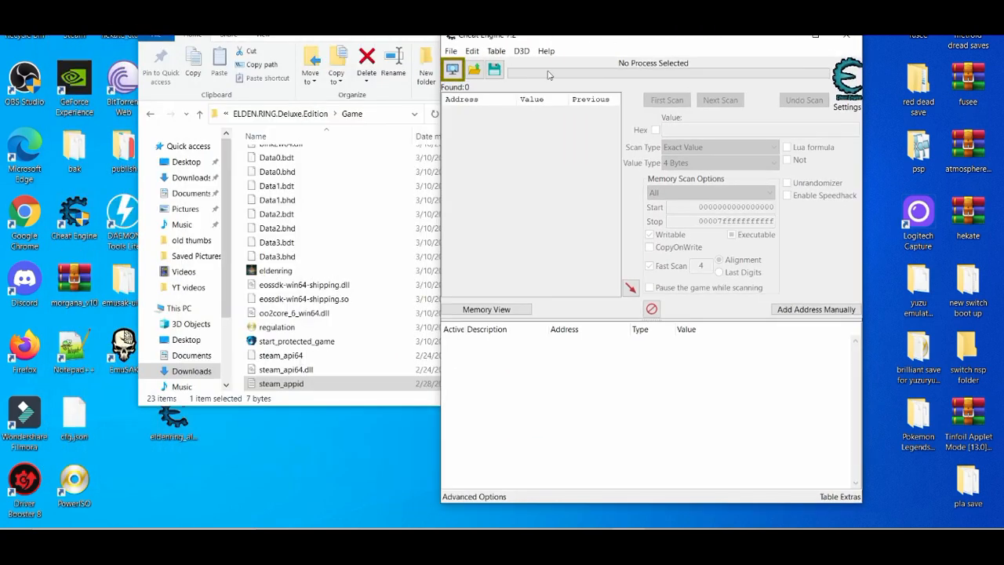
Step: Attach to the Cheat Engine 7.2 process and load the eldenring all-in-one cheat table
left_click(451, 69)
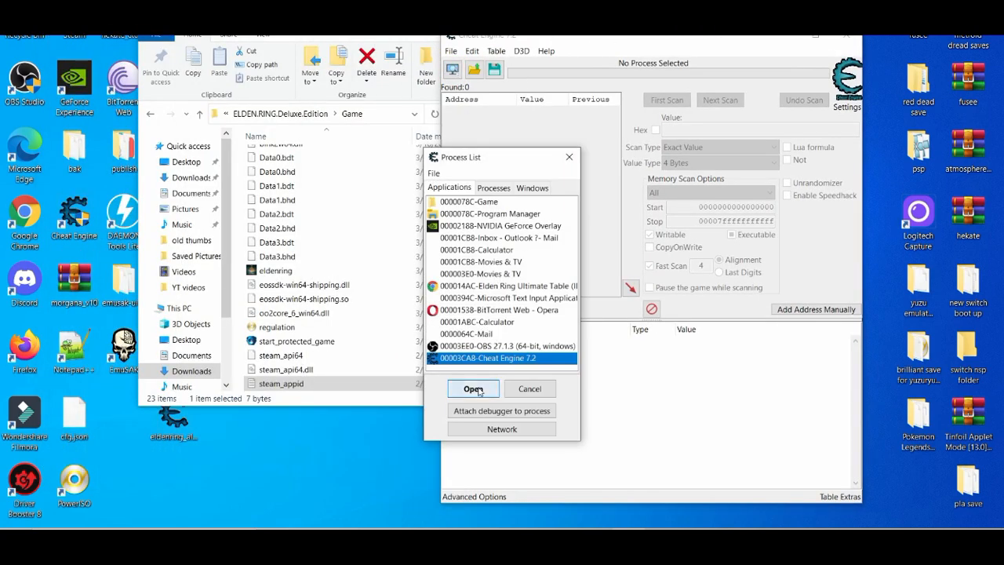
left_click(472, 388)
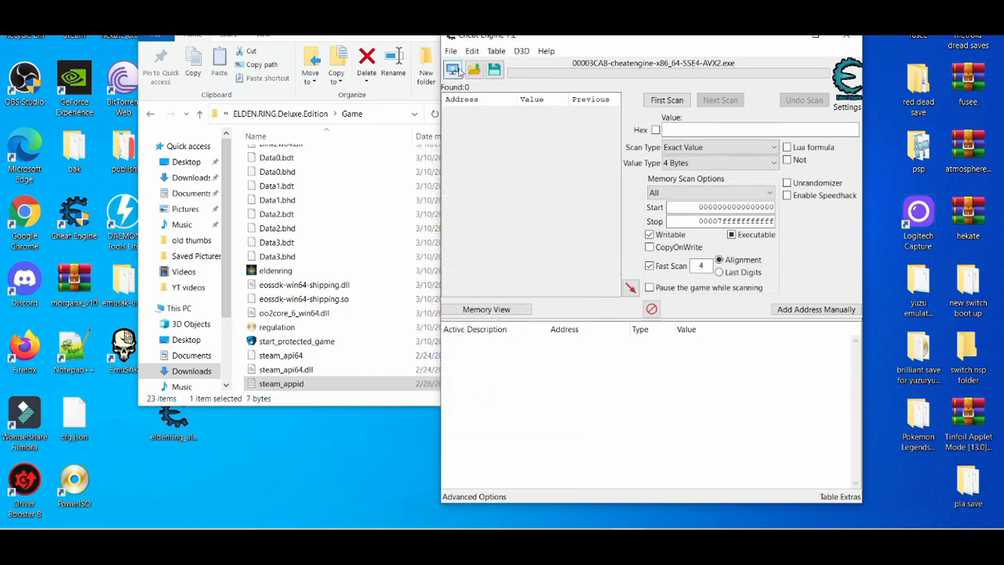
left_click(473, 69)
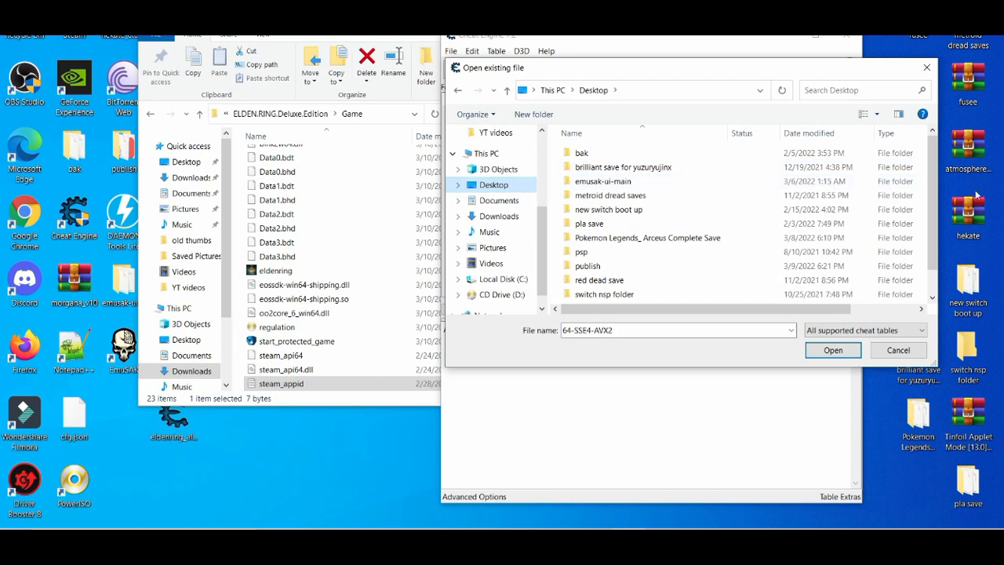
scroll("down", 3)
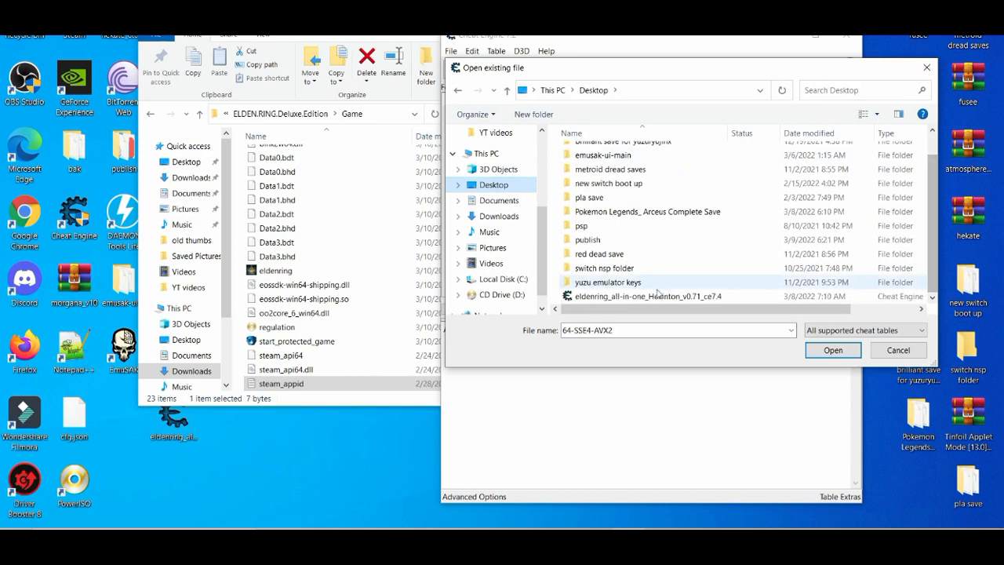
mouse_move(651, 294)
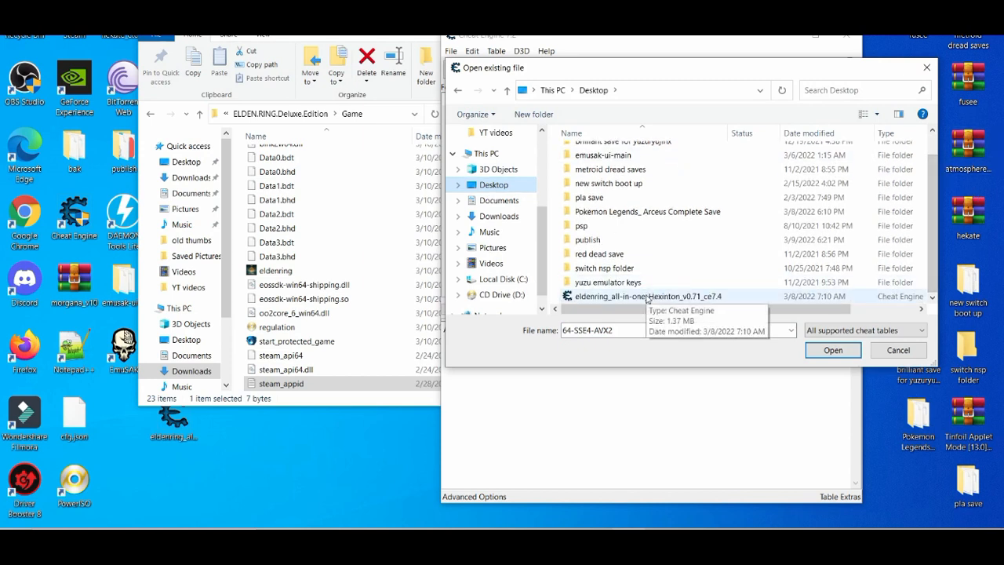
left_click(831, 350)
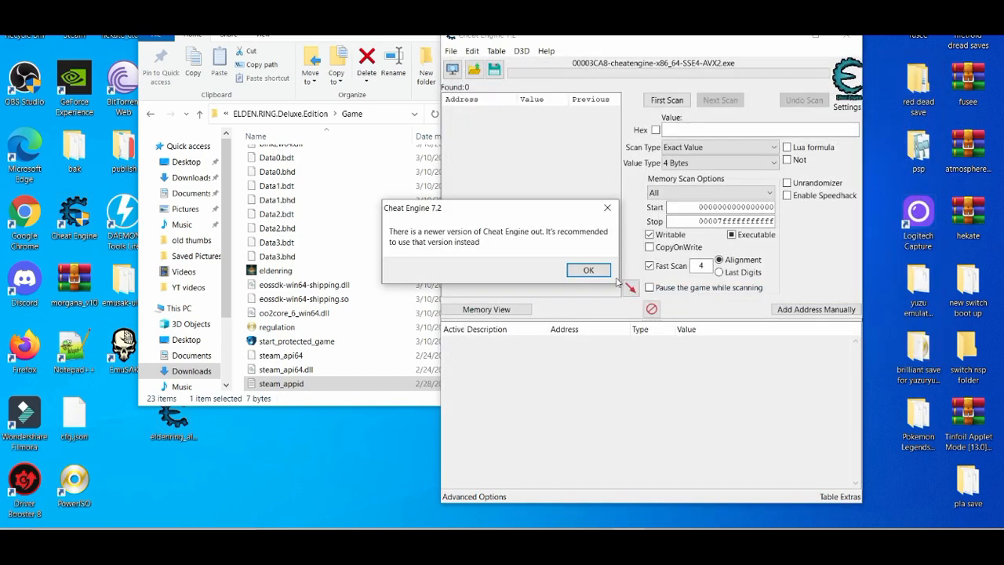
Step: Dismiss the newer-version notice and the table loading error, leaving the list empty
left_click(588, 270)
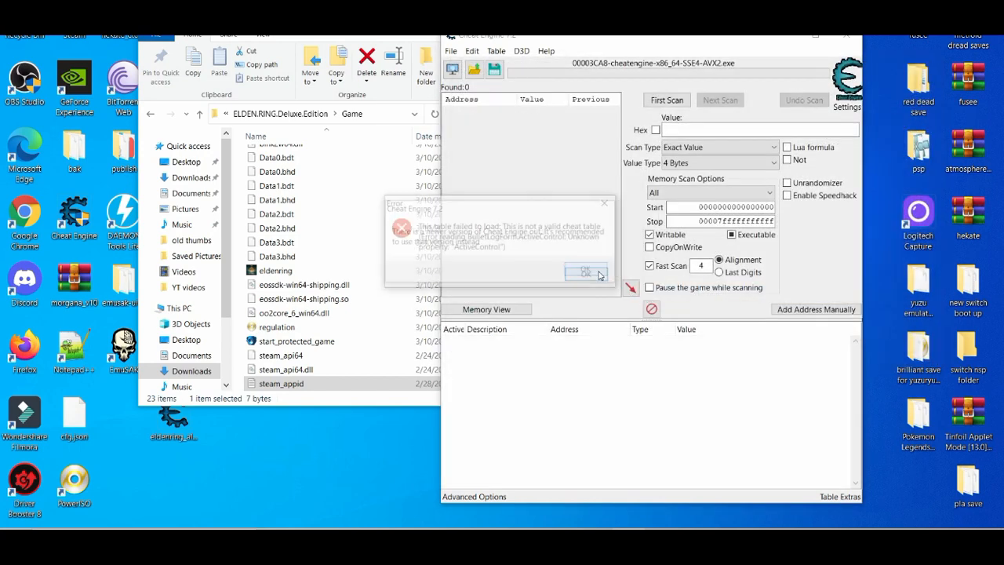
left_click(585, 273)
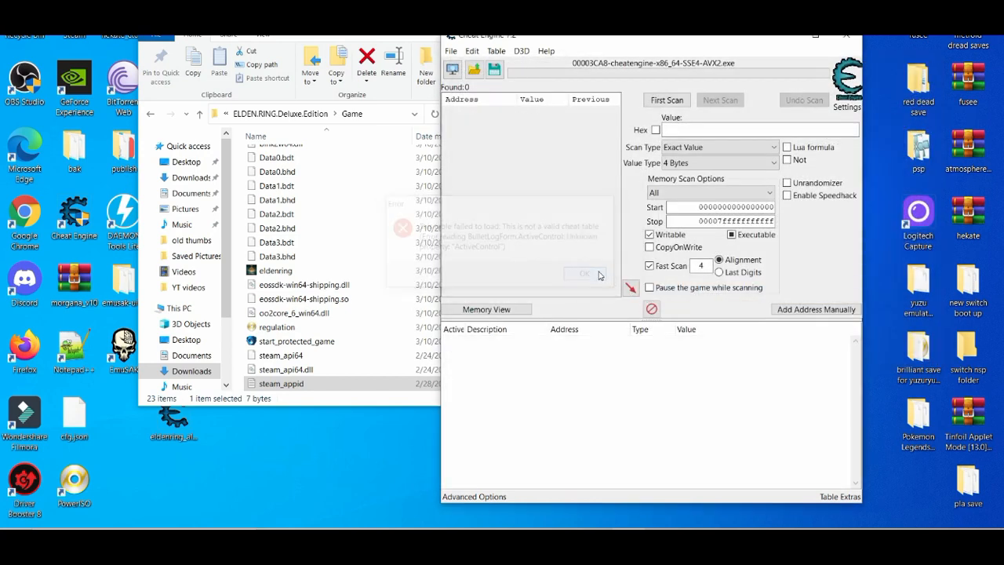
left_click(583, 273)
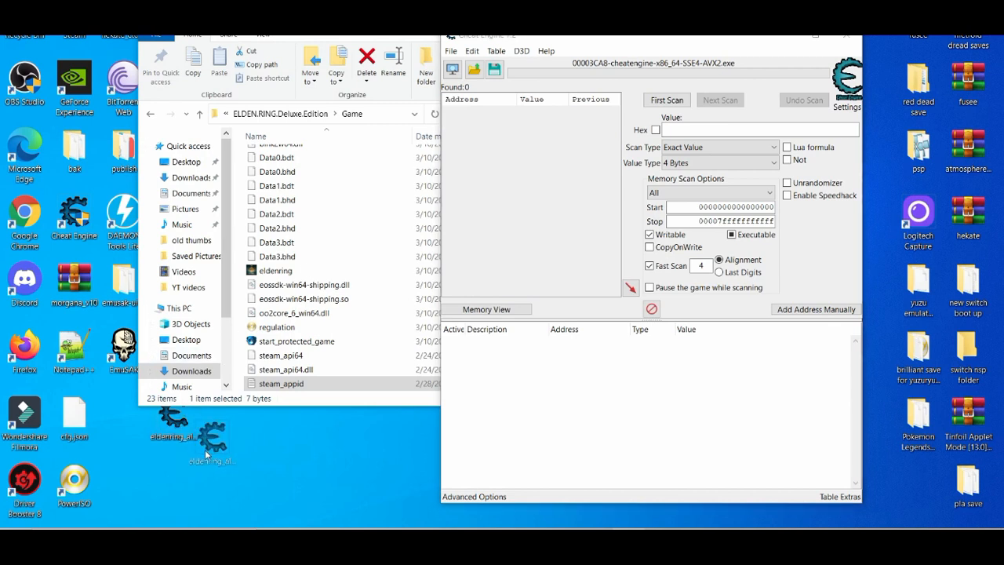
left_click_drag(191, 440, 364, 478)
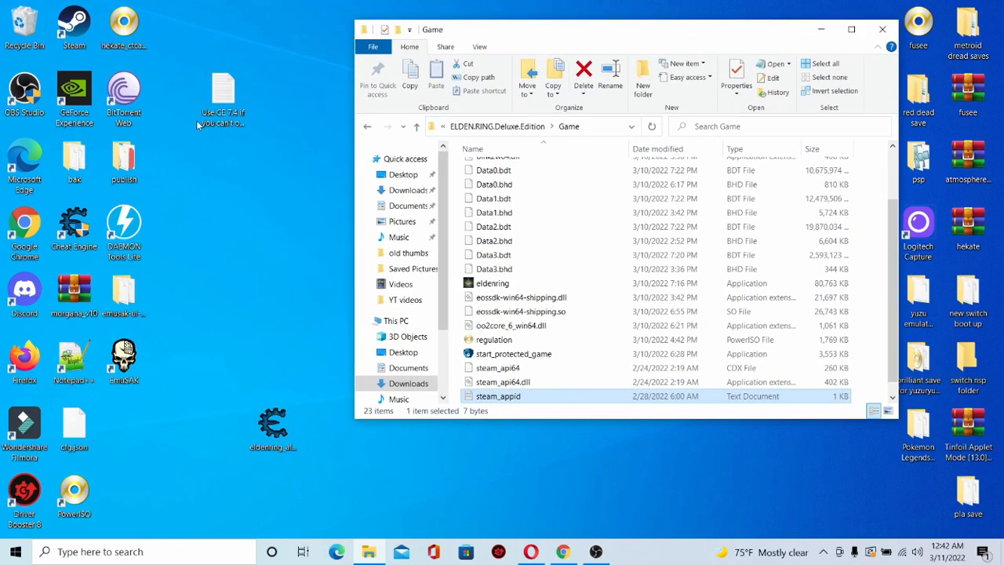
double_click(222, 87)
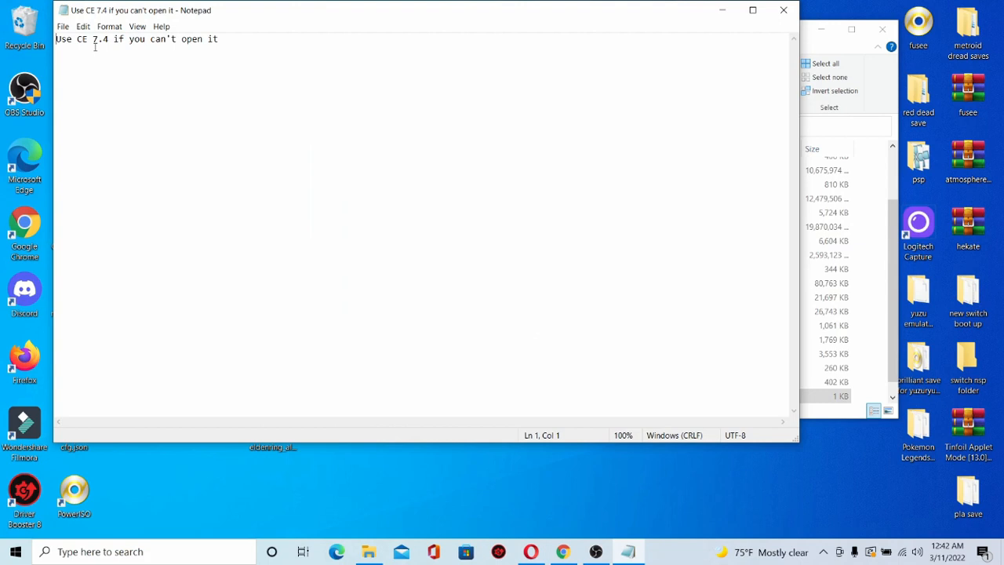
mouse_move(564, 66)
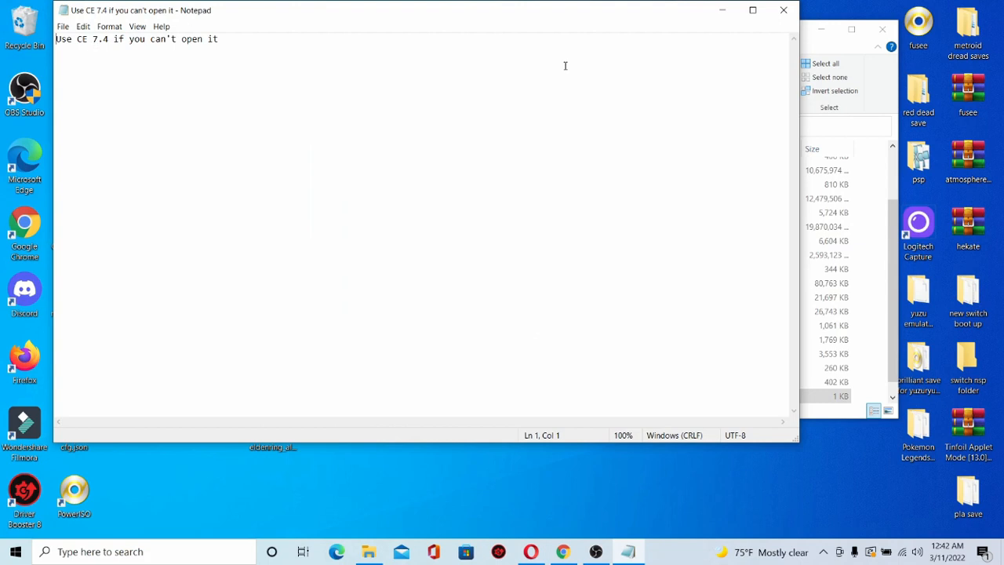
mouse_move(782, 9)
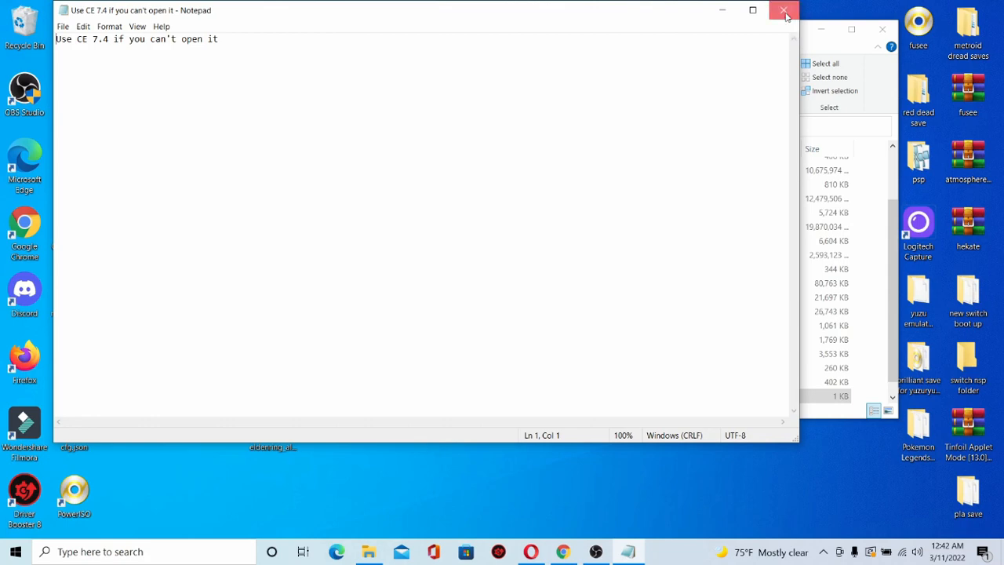
left_click(784, 9)
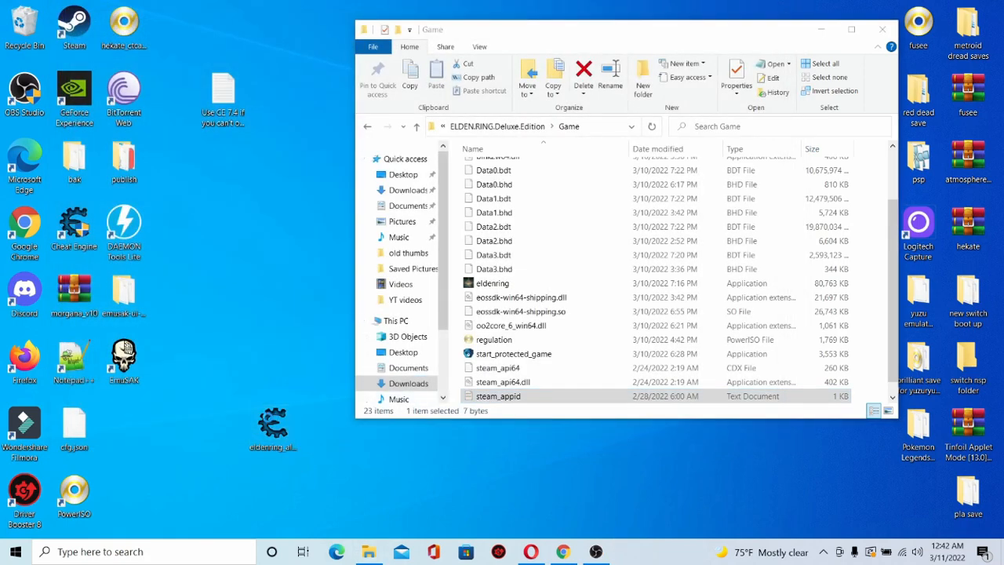
Step: Load the Elden Ring All-in-One table, accept the 'Game is not running' error, and launch eldenring from the Game folder
left_click(395, 320)
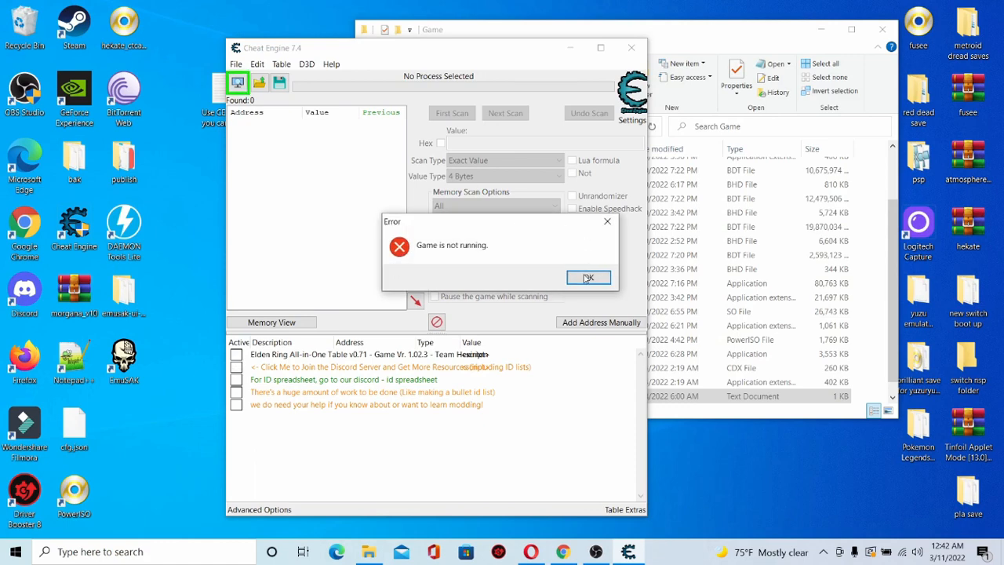
left_click(588, 278)
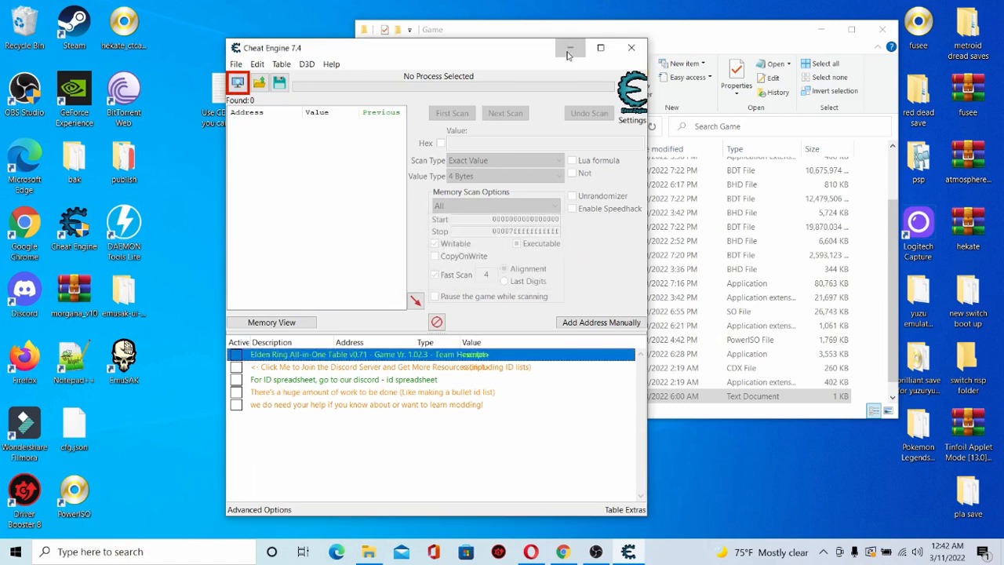
left_click(570, 47)
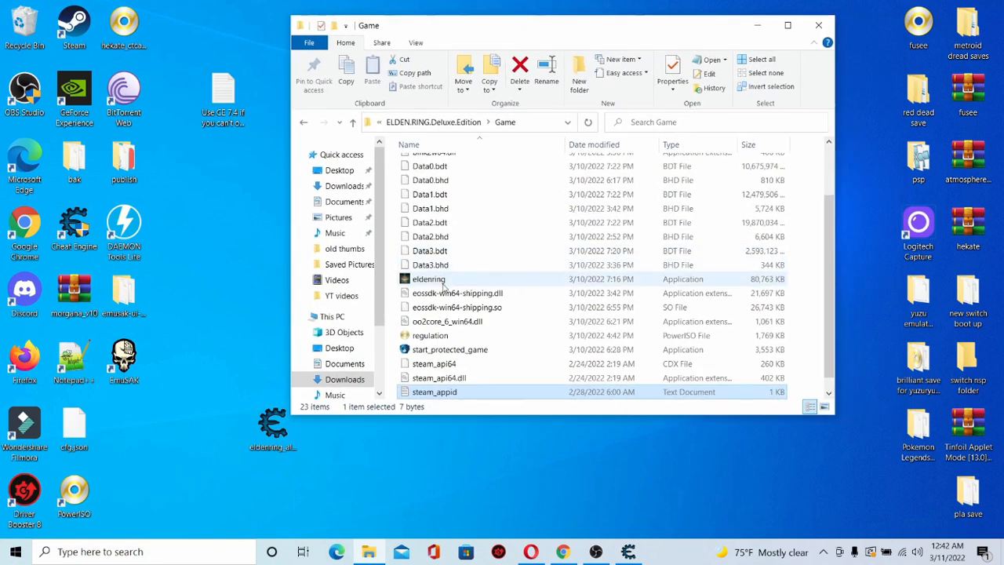
left_click(430, 279)
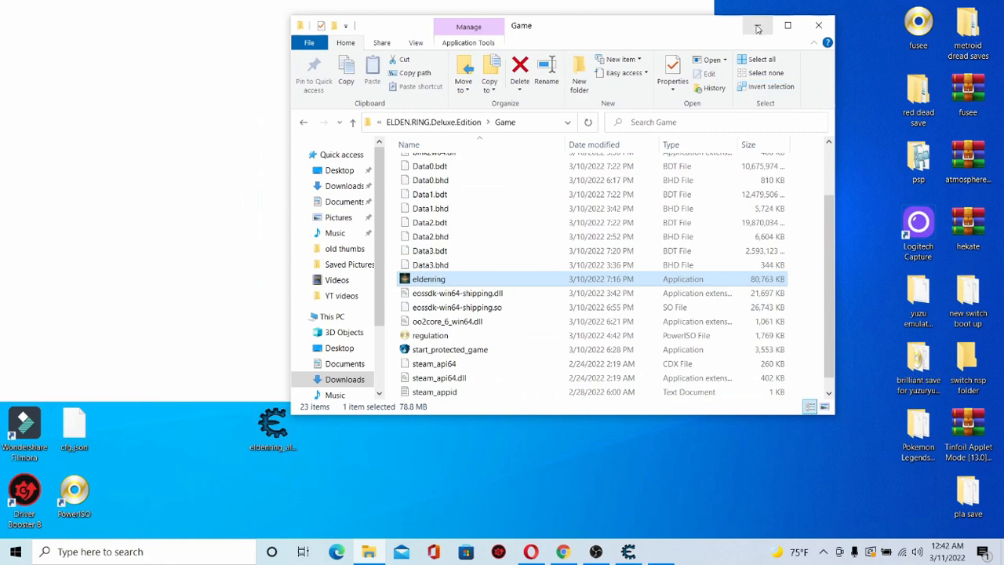
left_click(758, 25)
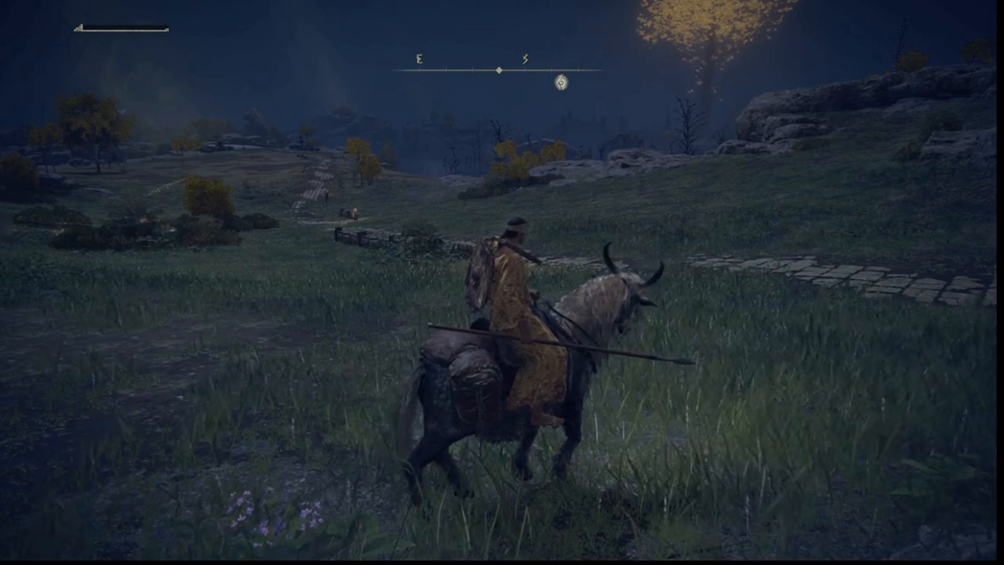
Step: Bring Cheat Engine back to the front from the taskbar while Elden Ring runs
left_click(13, 545)
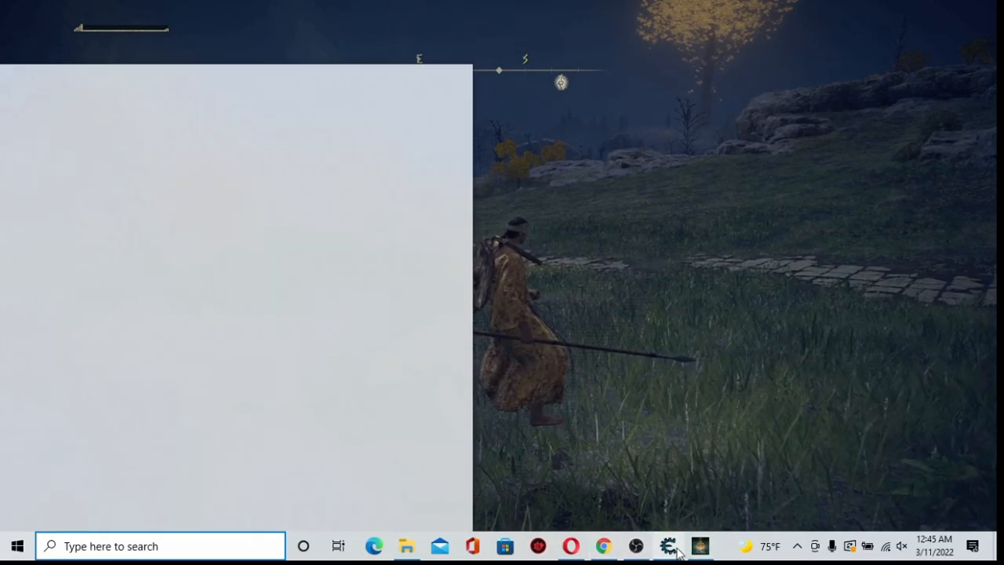
left_click(668, 546)
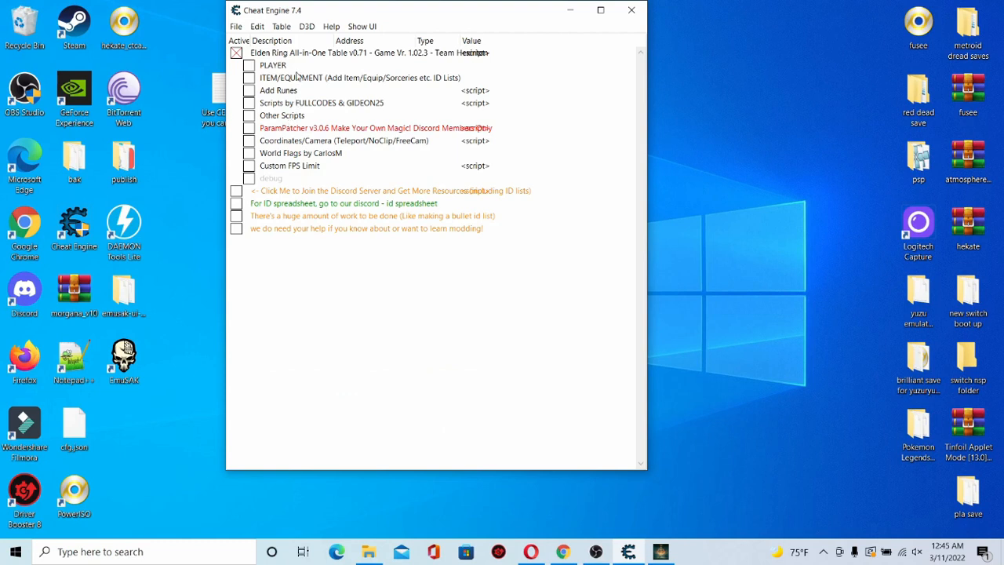
mouse_move(269, 121)
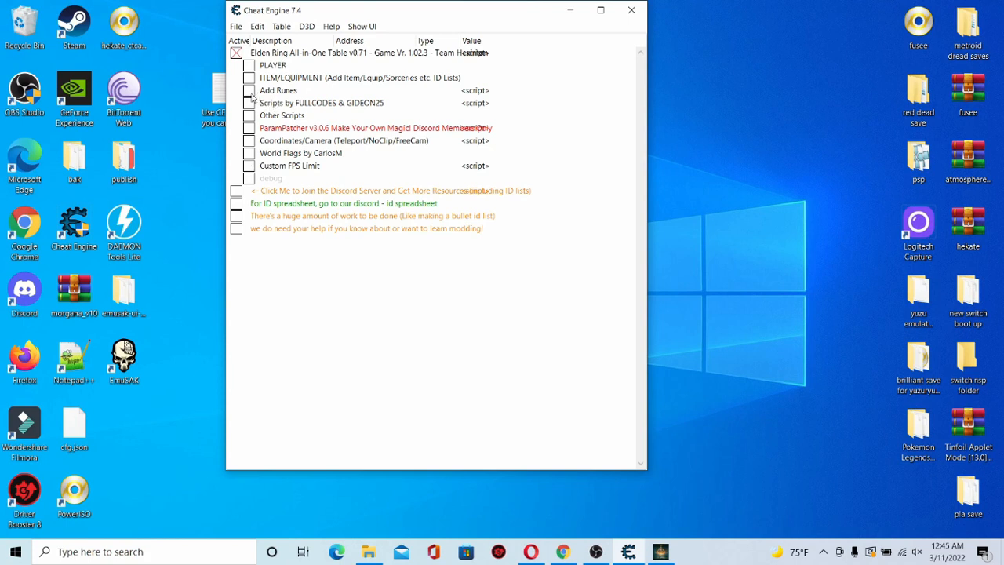
Step: Expand the Add Runes and ITEM/EQUIPMENT groups, showing the rune amount and Fire damage negation entry
left_click(249, 89)
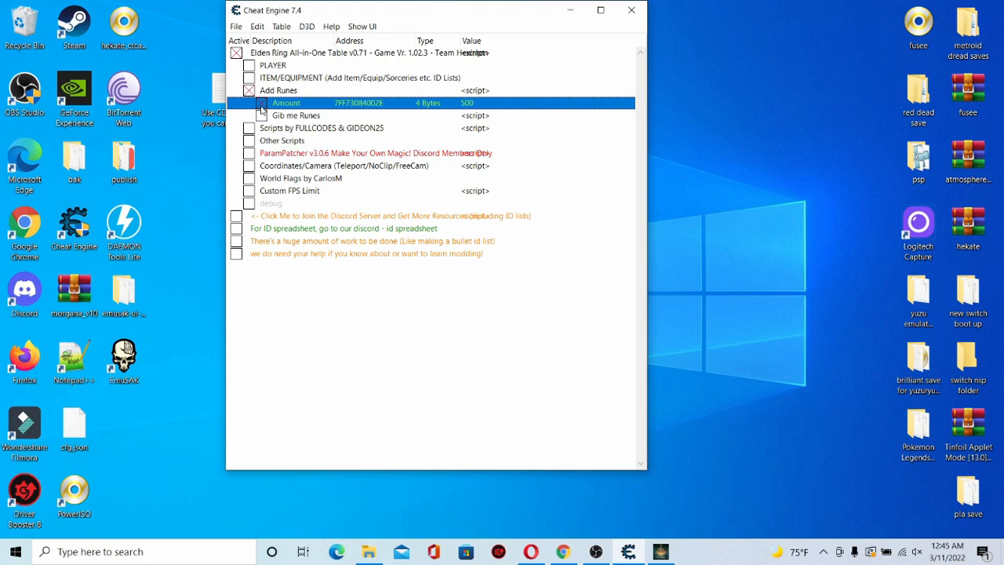
left_click(251, 78)
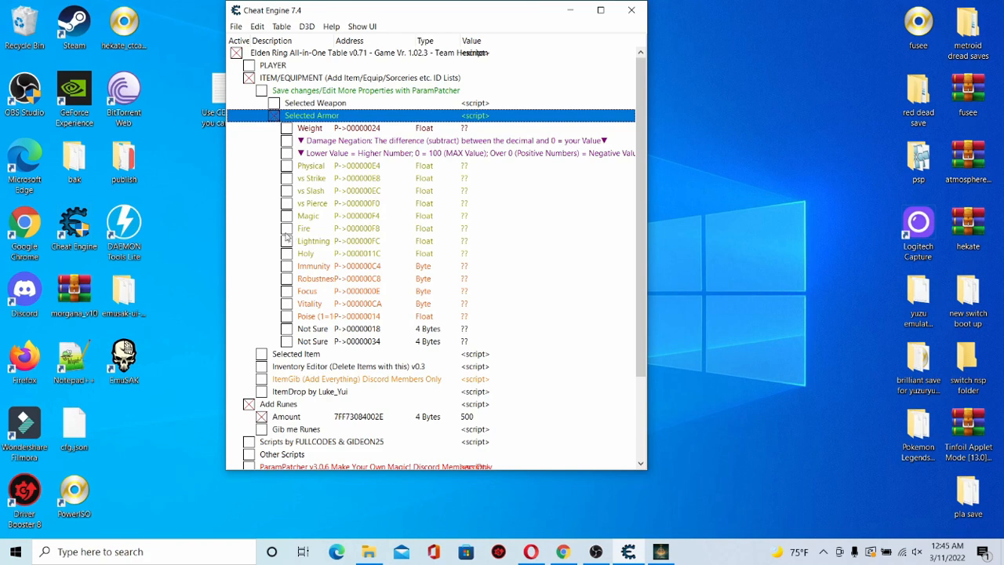
left_click(304, 229)
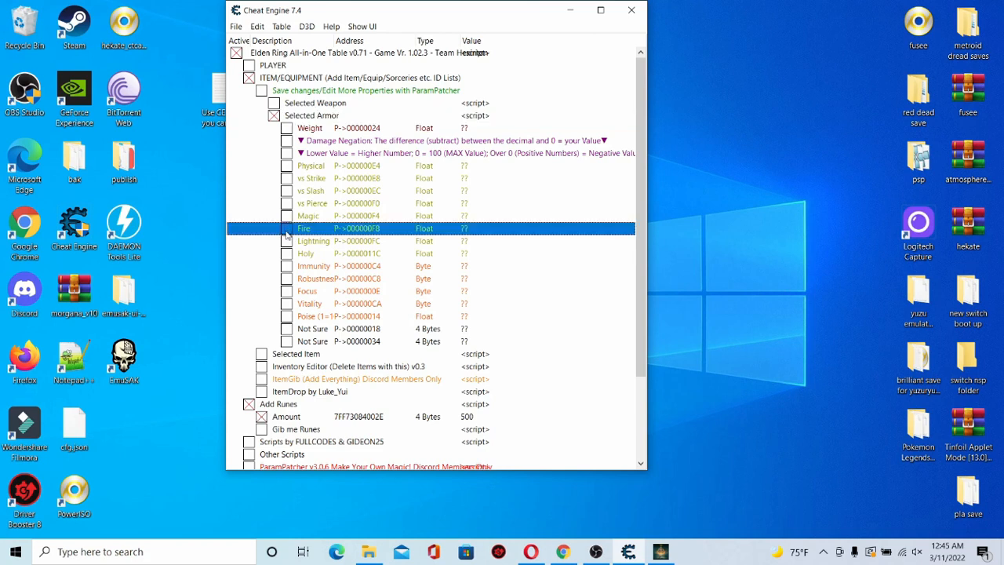
scroll("down", 3)
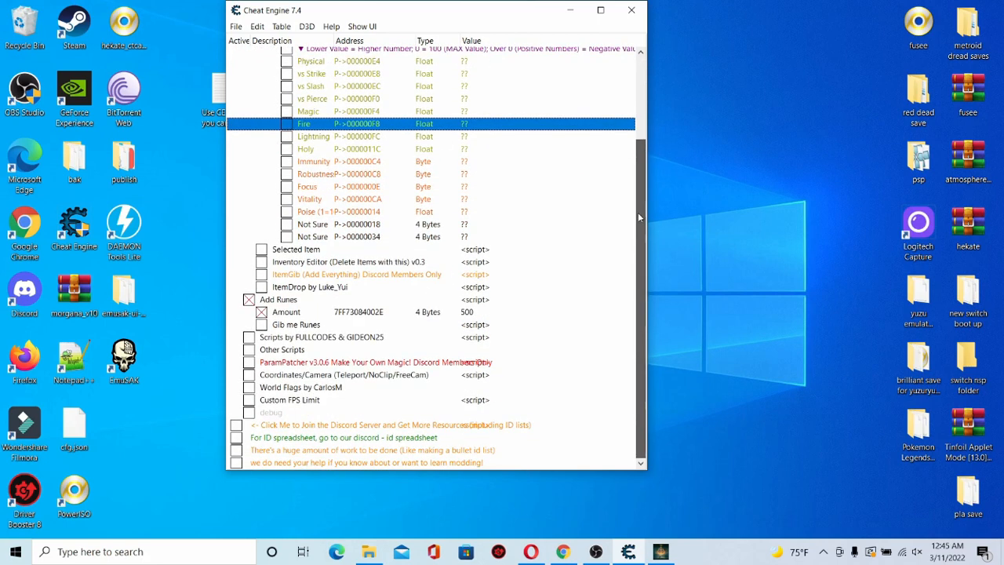
Step: Expand and collapse the Custom FPS Limit and Scripts by FULLCODES & GIDEON25 groups under Other Scripts
left_click(251, 400)
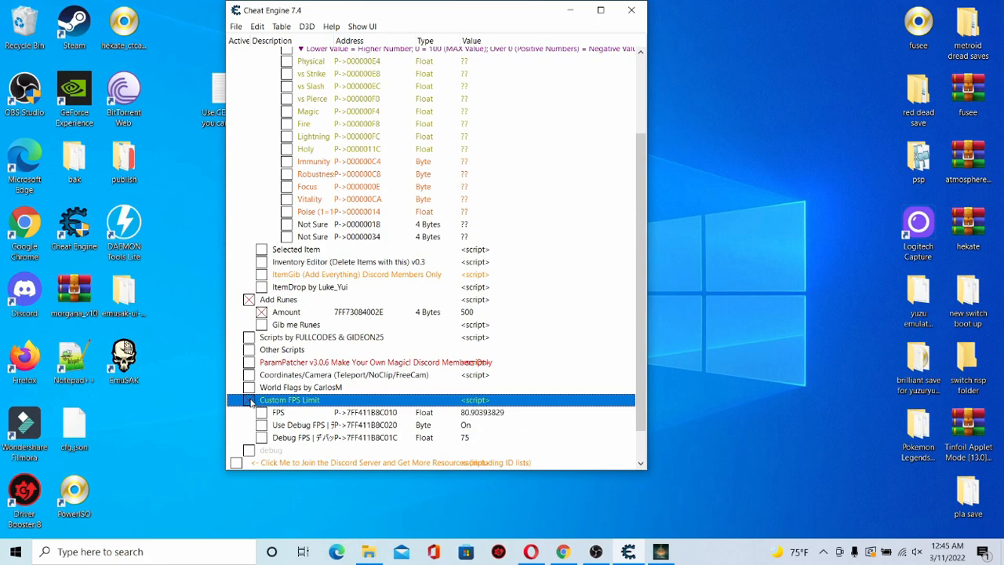
left_click(251, 400)
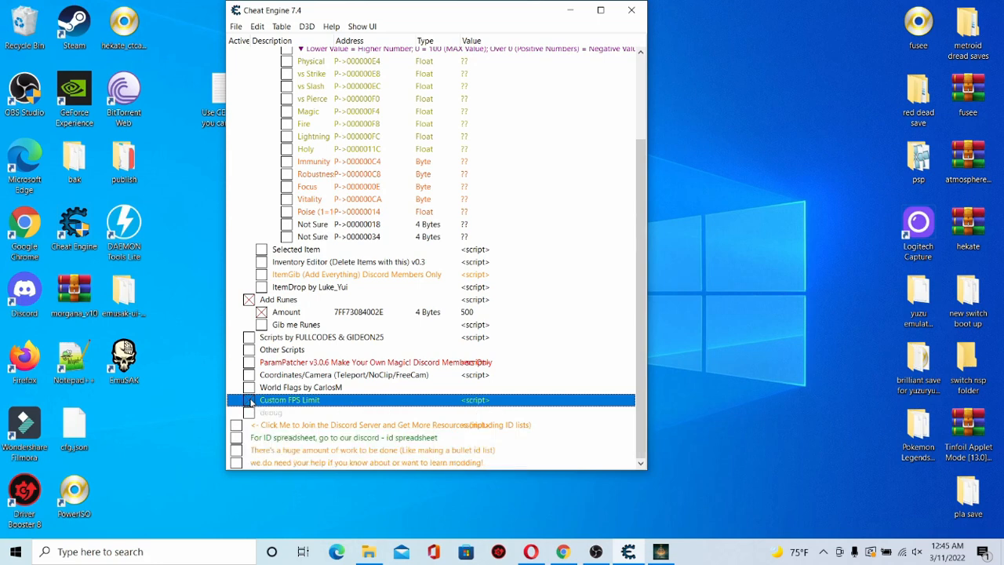
left_click(301, 386)
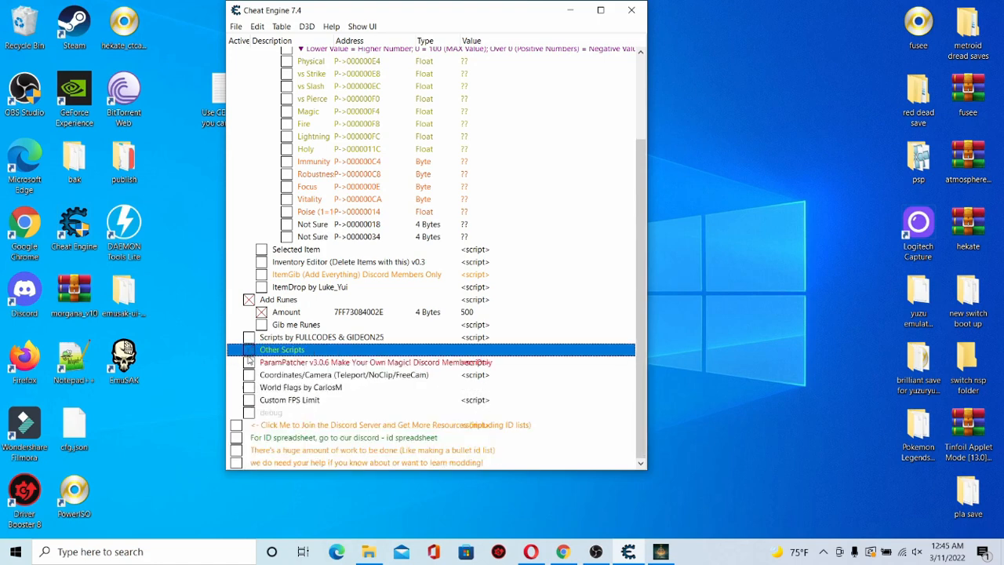
left_click(250, 336)
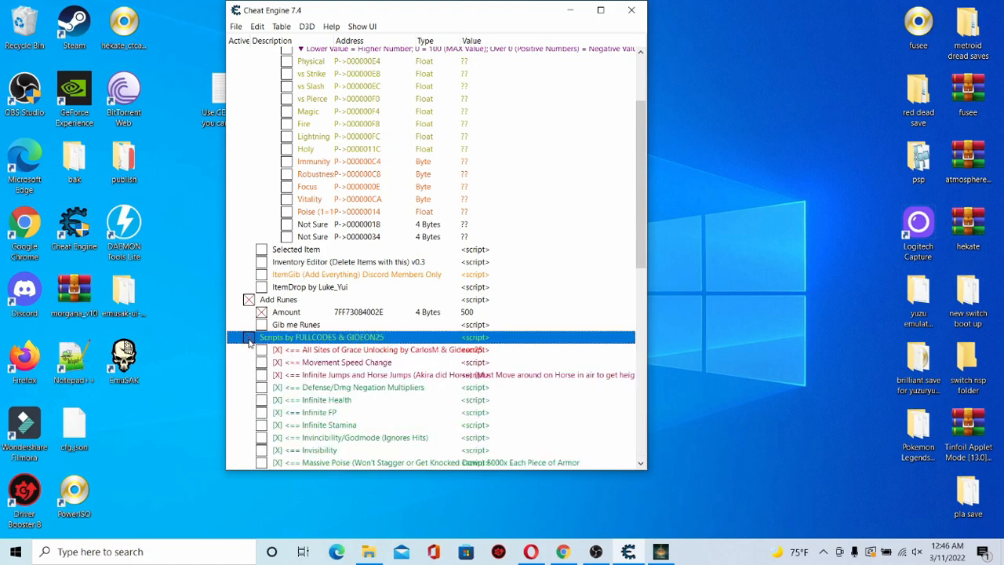
left_click(250, 335)
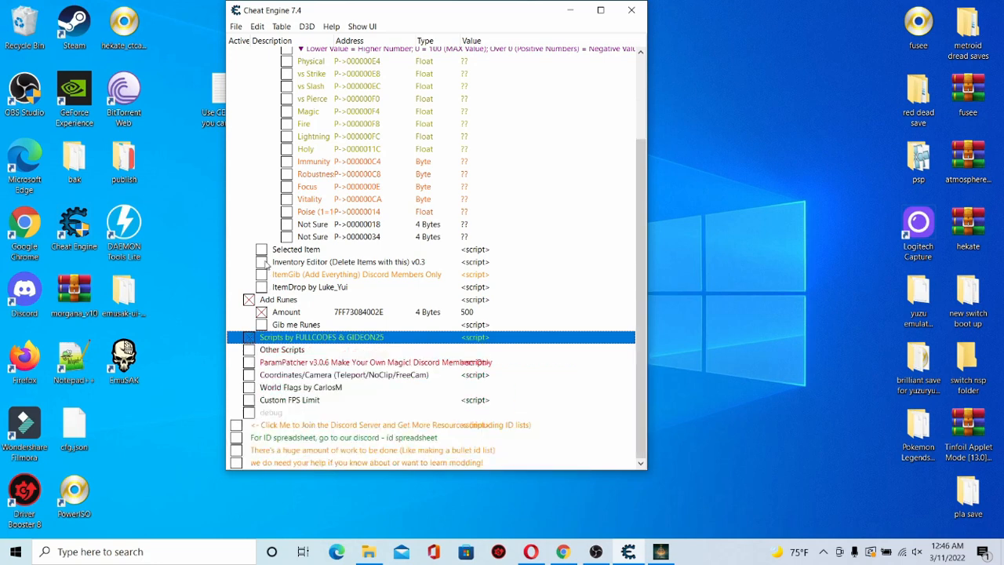
left_click(295, 248)
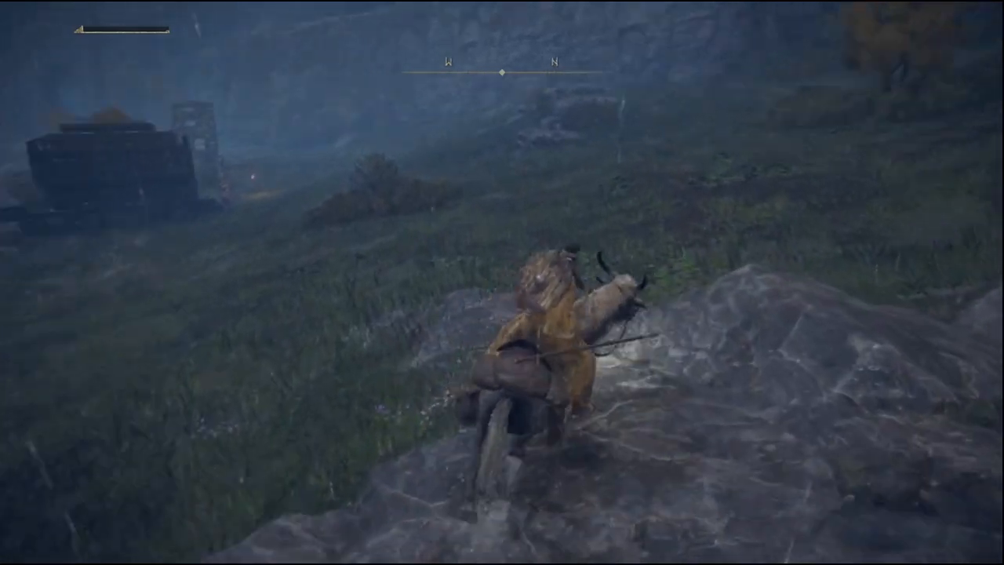
mouse_move(502, 282)
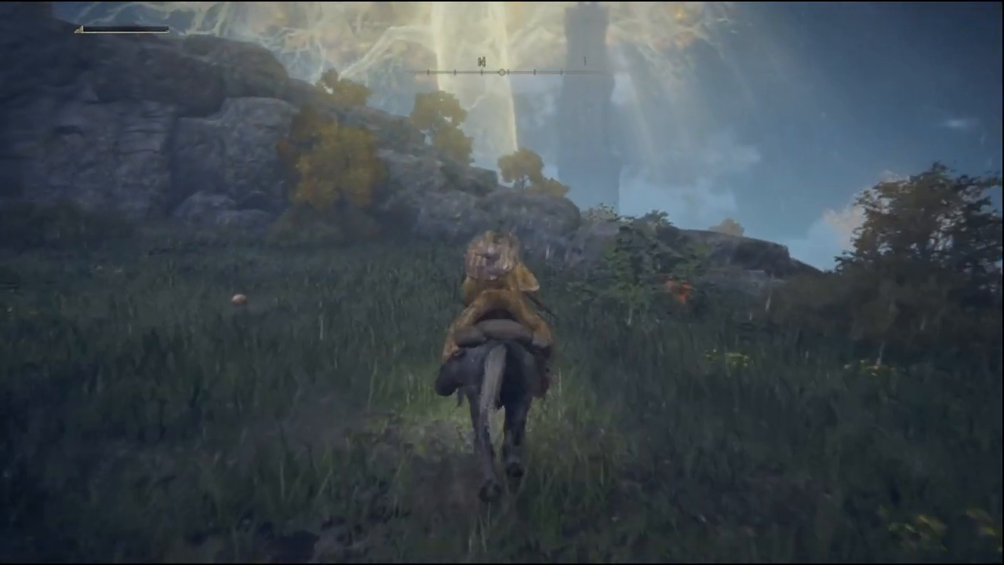
mouse_move(502, 282)
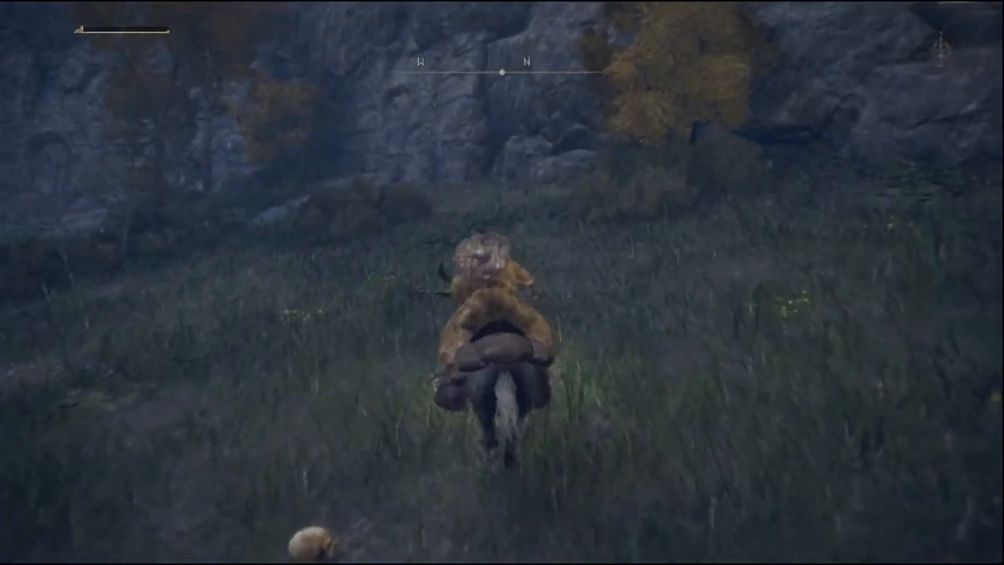